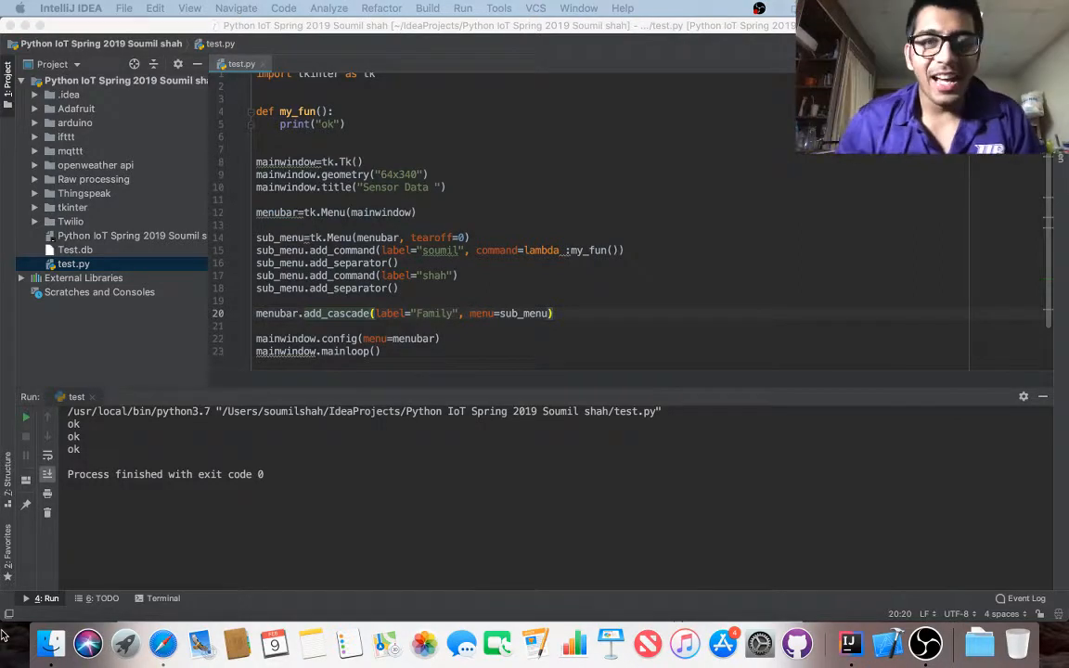
Step: Select all of test.py's old tkinter menu code and delete it, leaving the file empty
key("cmd+a")
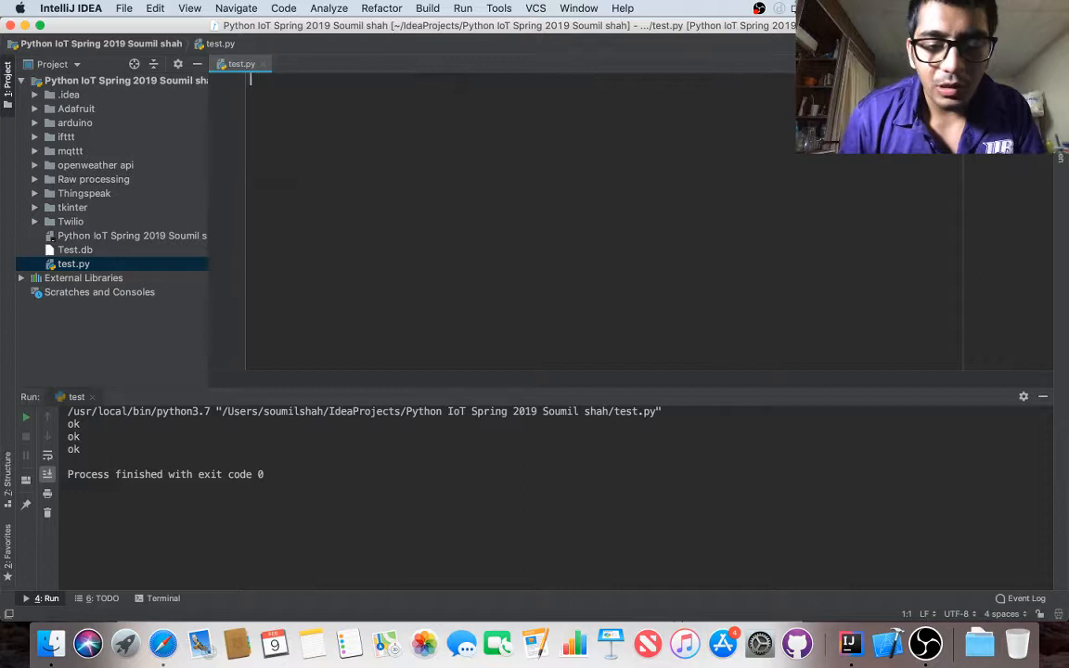
Step: Import tkinter as tk and create mainwindow as tk.Tk()
type("import tkinter")
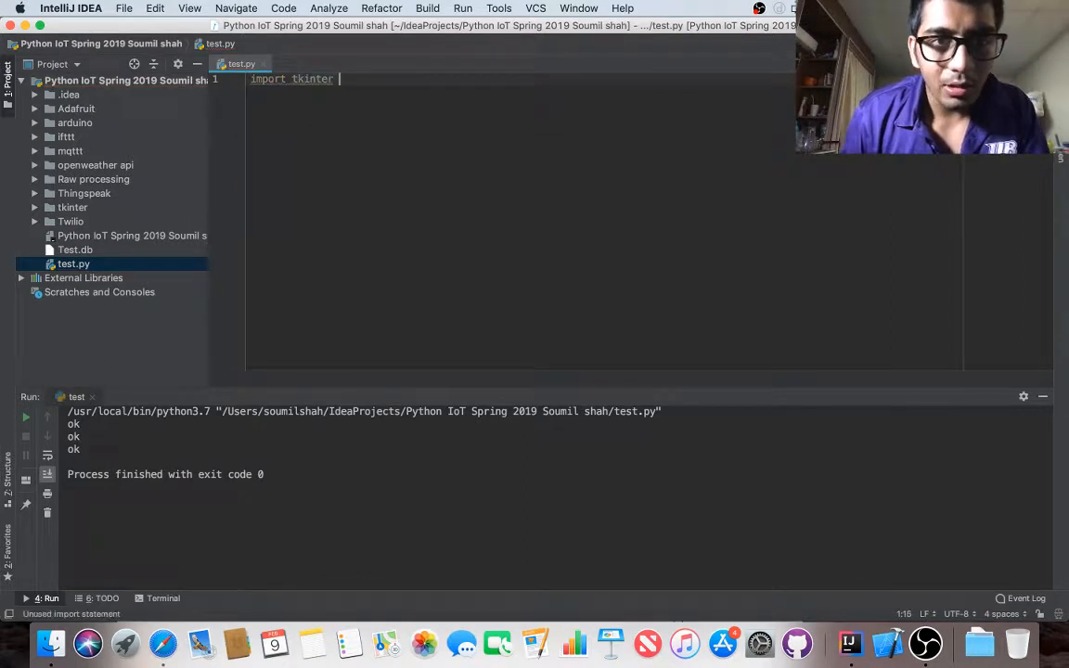
type("as tk")
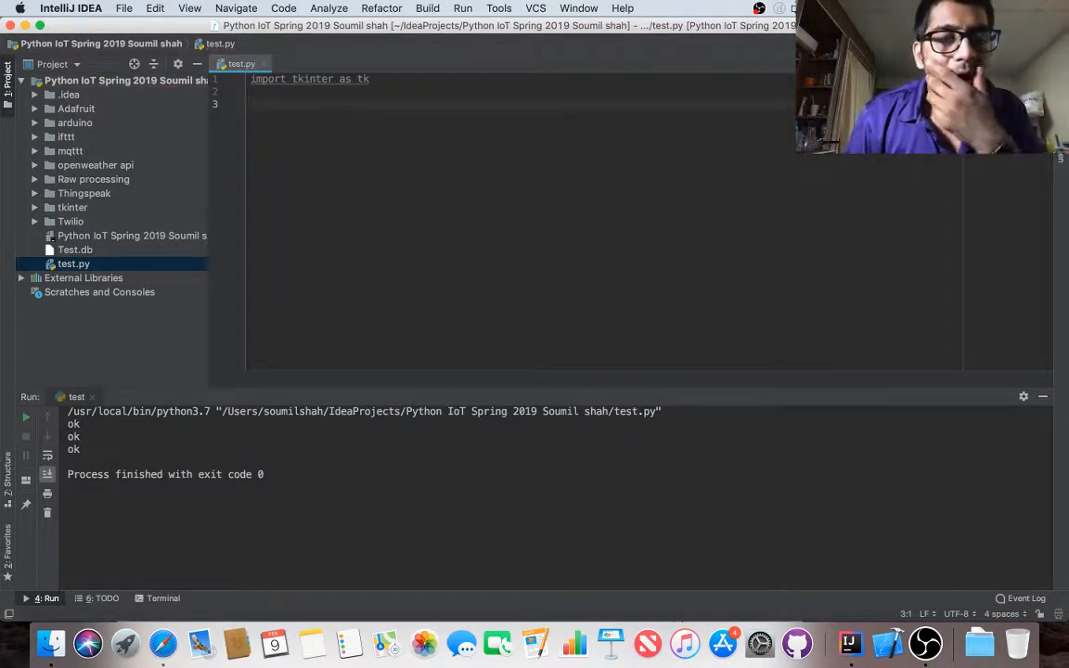
type("mainw")
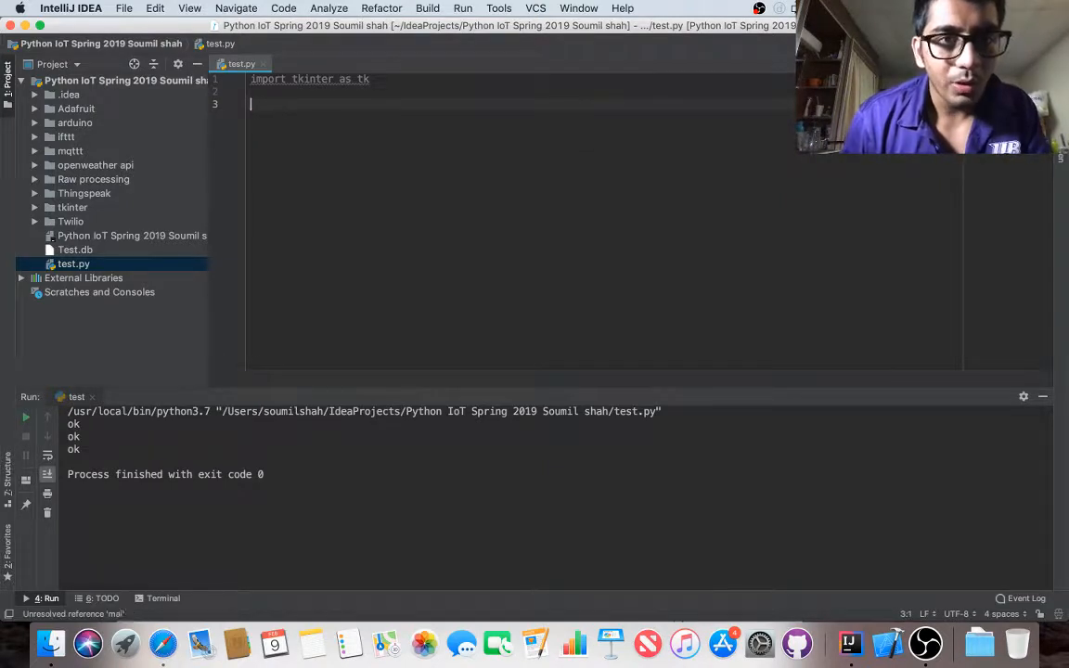
type("main")
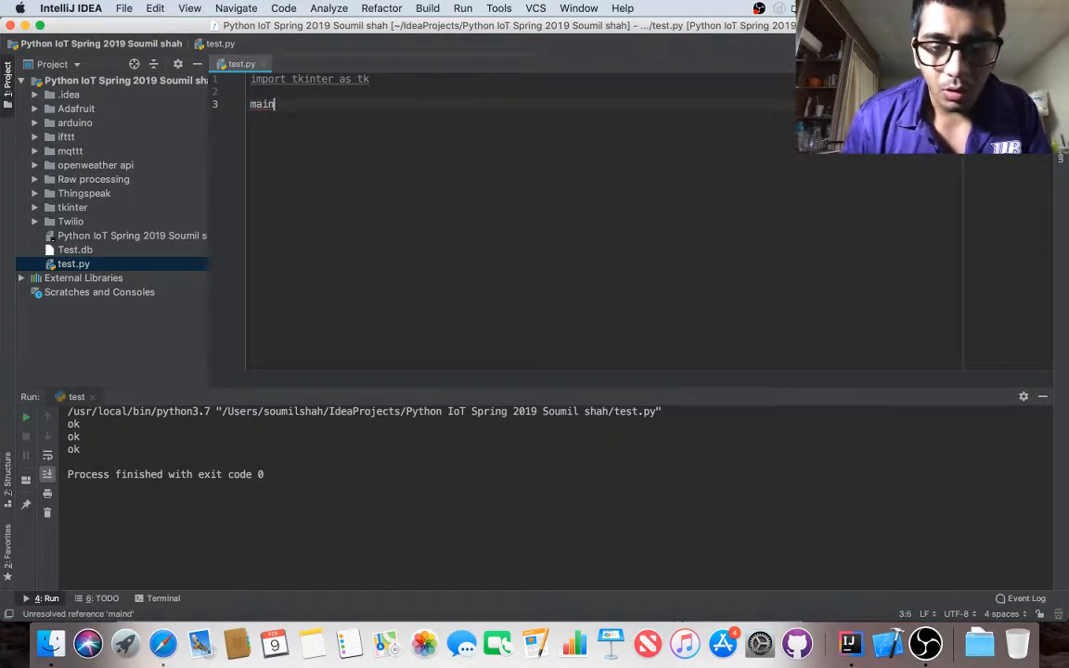
type("windo")
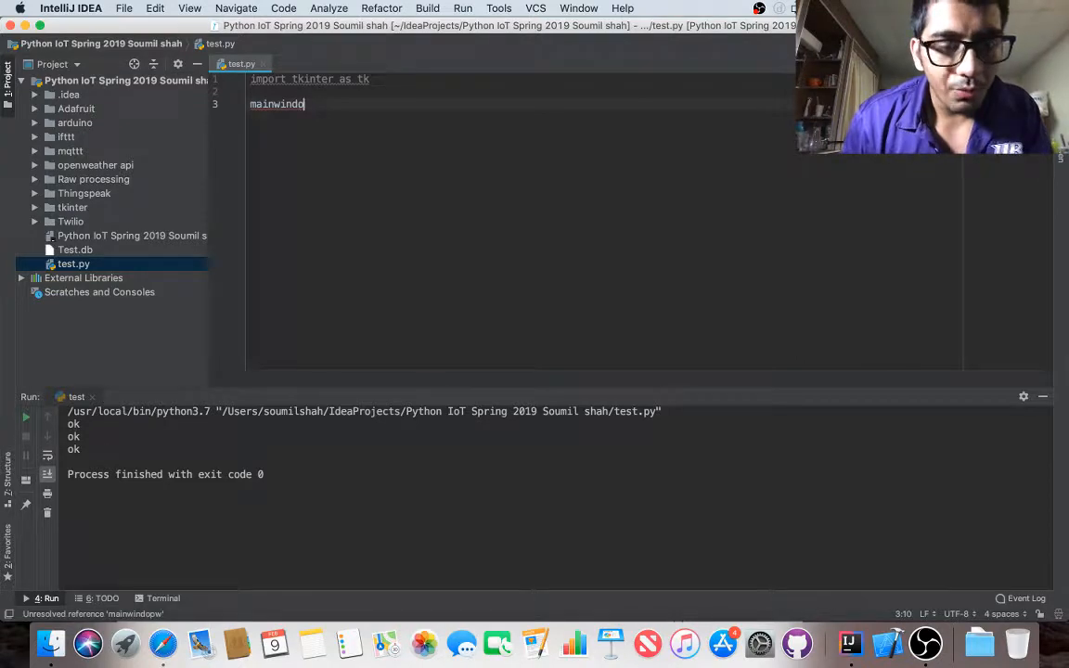
type("w")
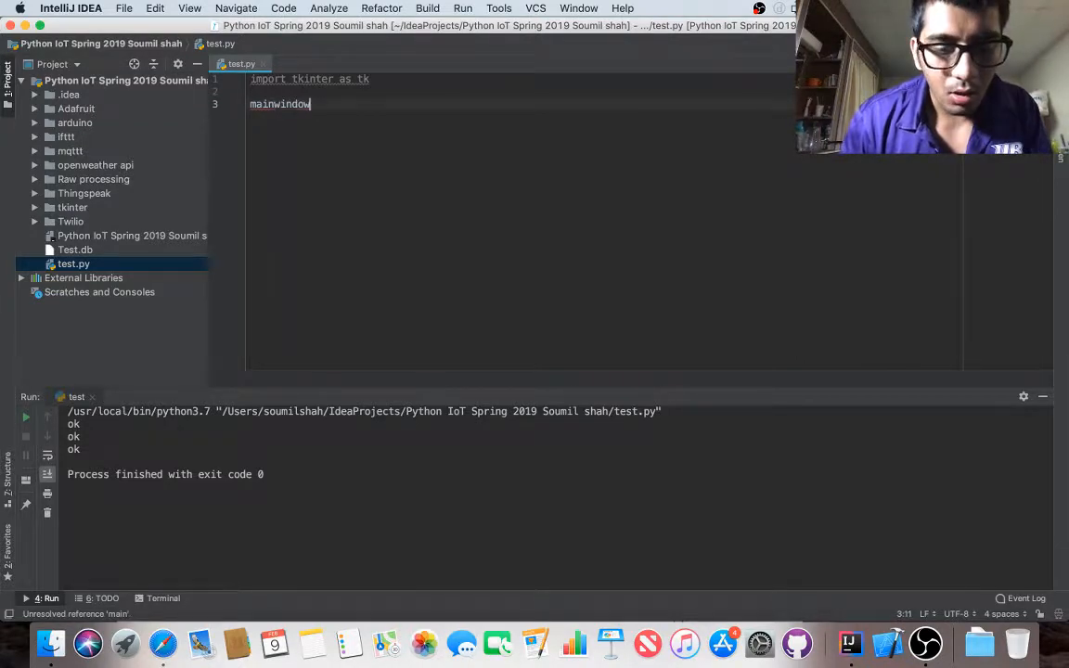
type("=tk.Tk(")
type("mainwindow.geometry")
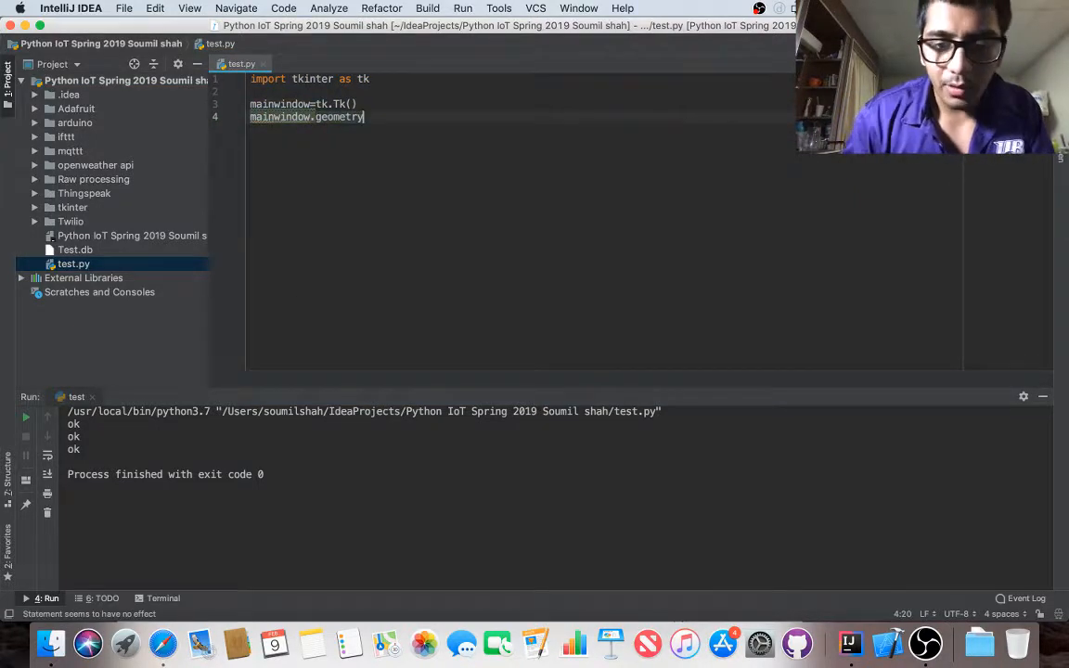
Step: Give mainwindow geometry "640x340" and title "sensor data ", then begin the mainloop line
type("(640")
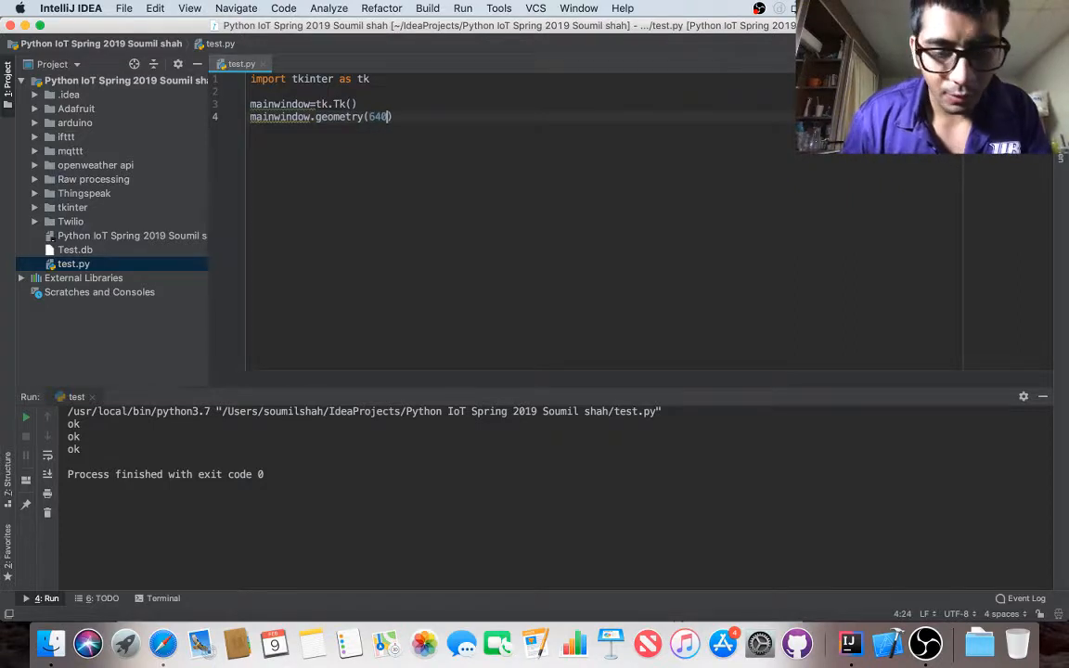
type("x340")
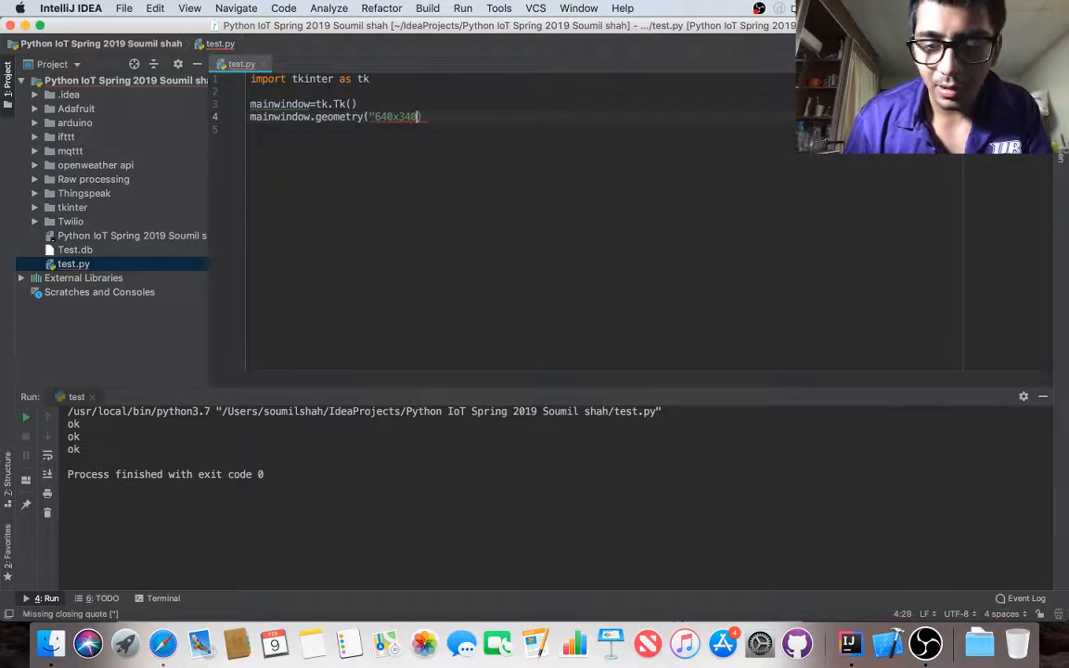
type("\"")
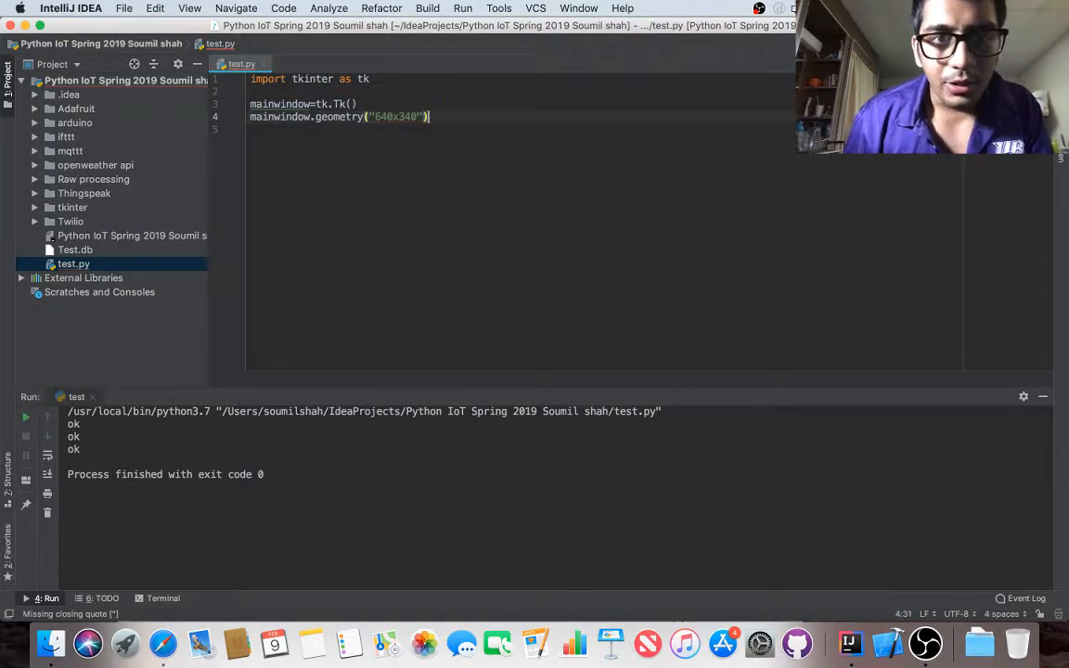
type("mainwindow")
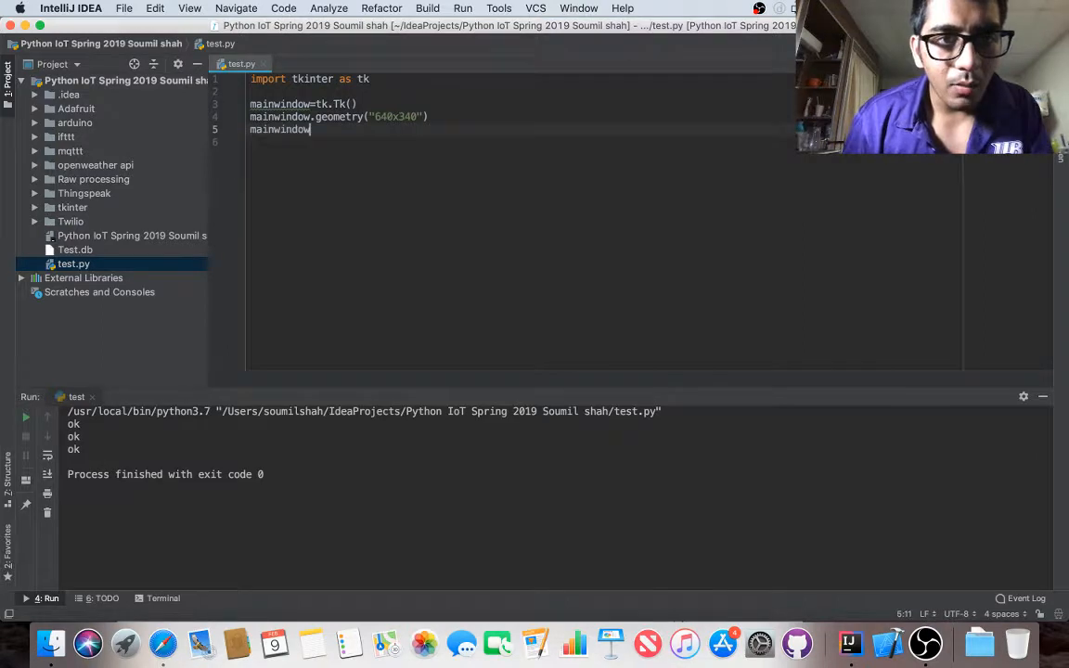
type(".title()")
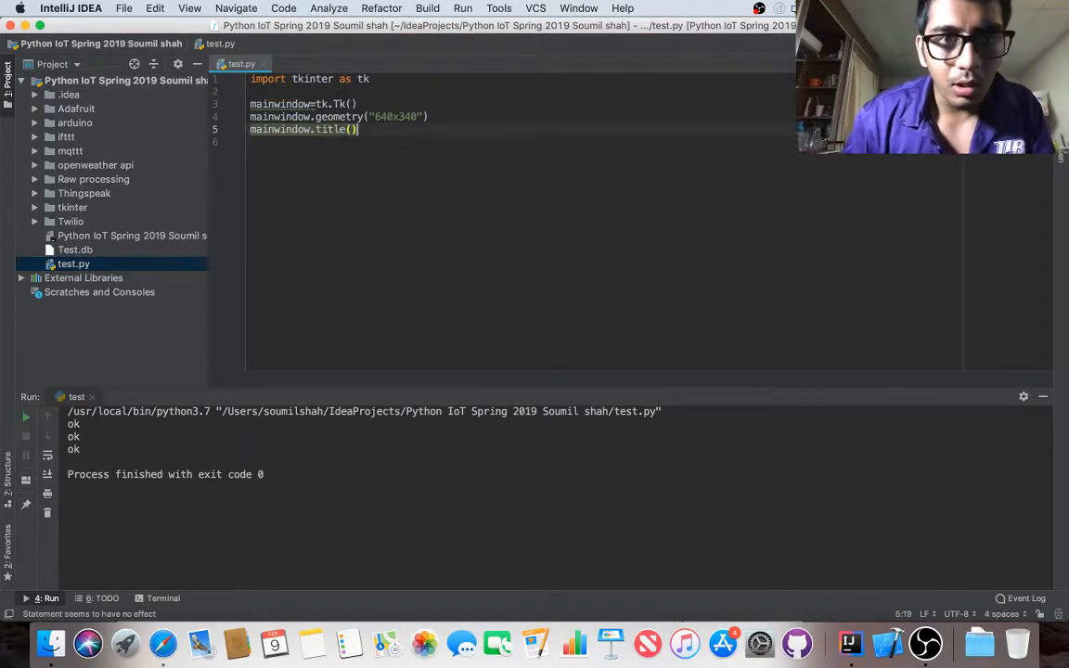
type("semnsor")
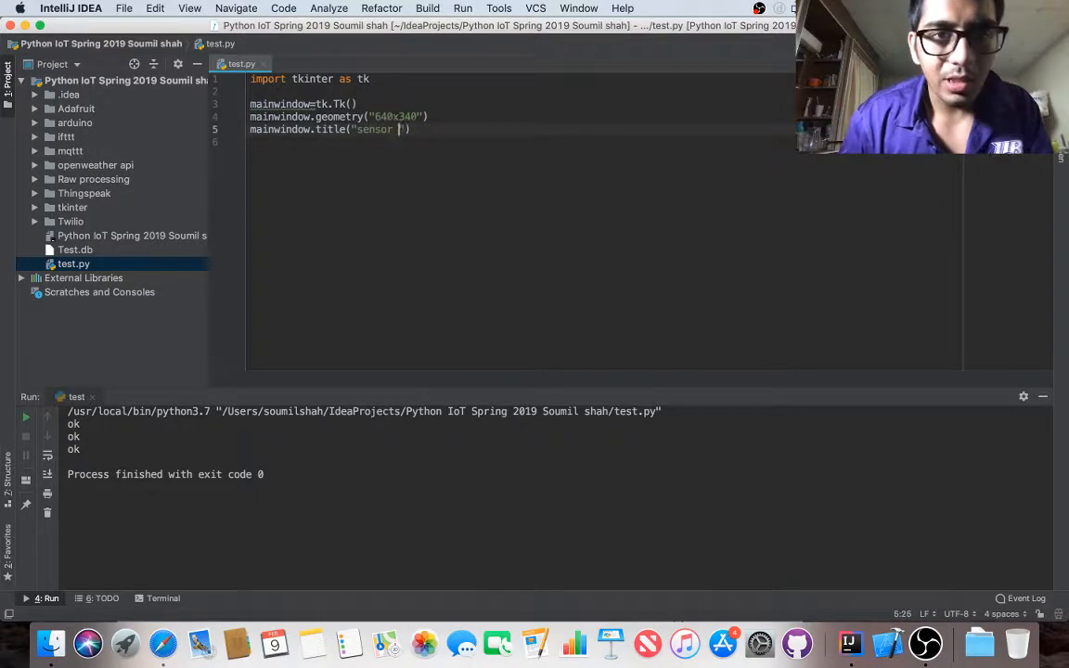
type("data")
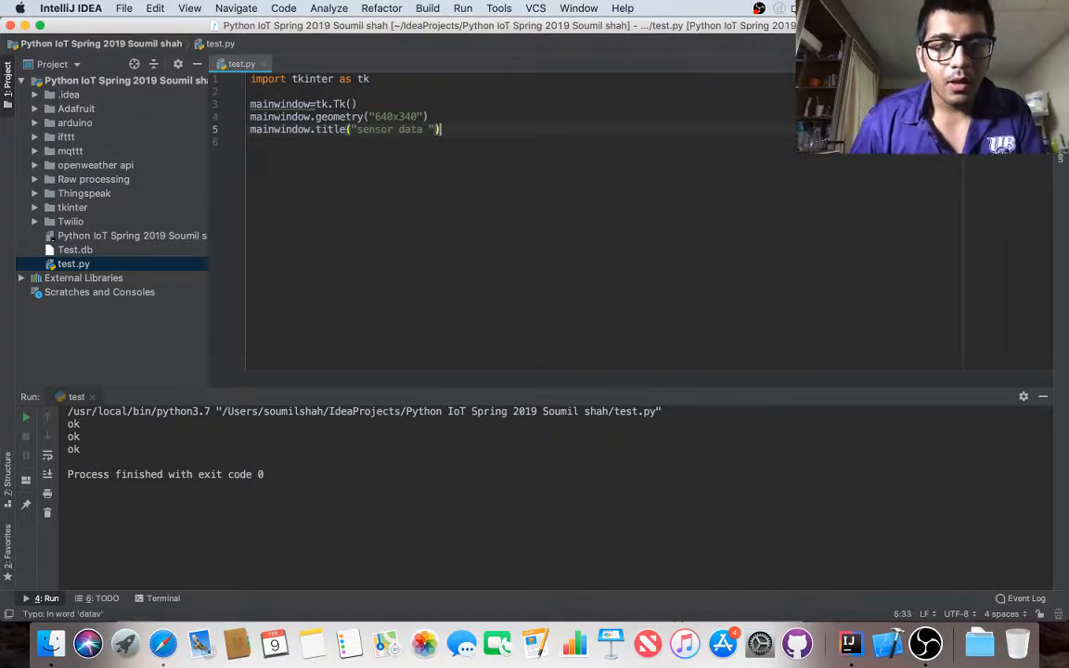
type("mainwindow.mainloop(")
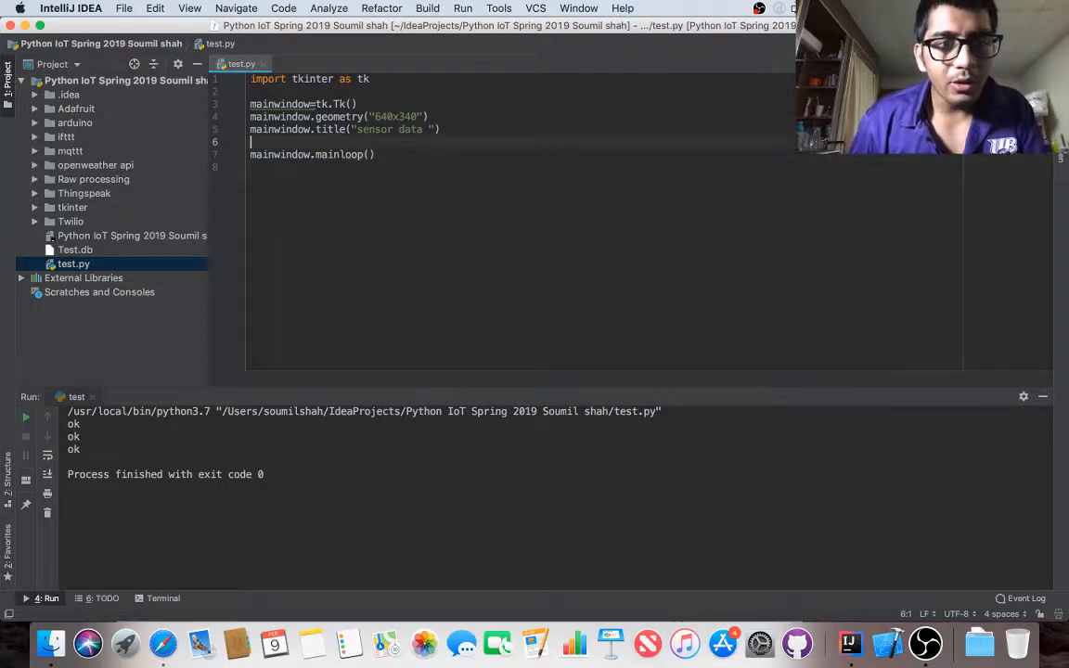
Step: Above mainwindow.mainloop(), add menubar=tk.Menu(mainwindow)
key("enter")
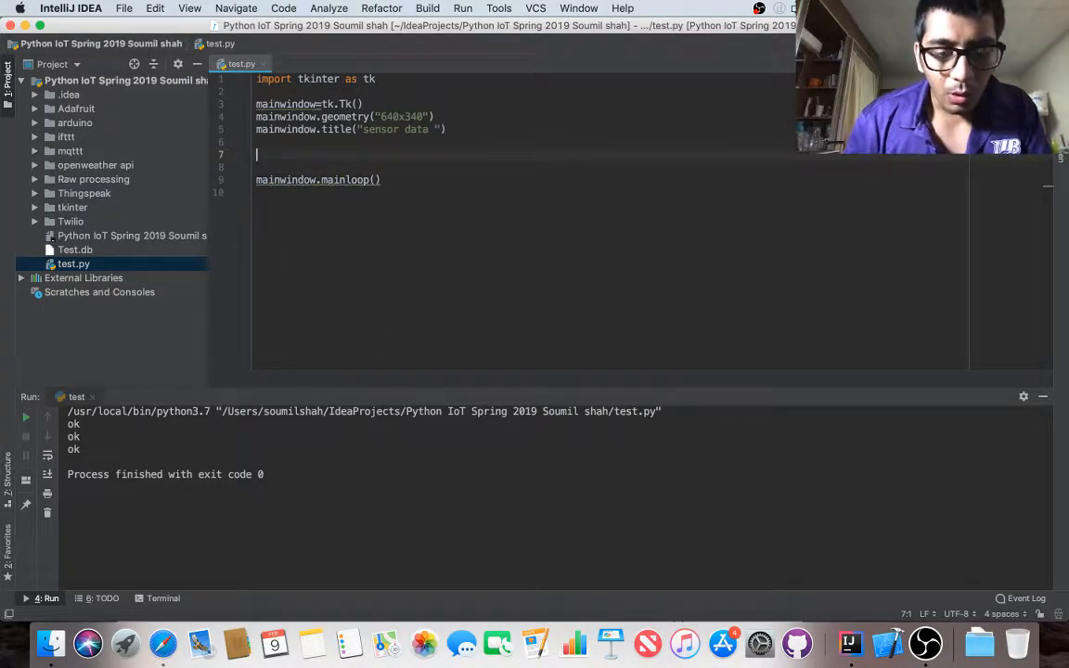
type("menubar")
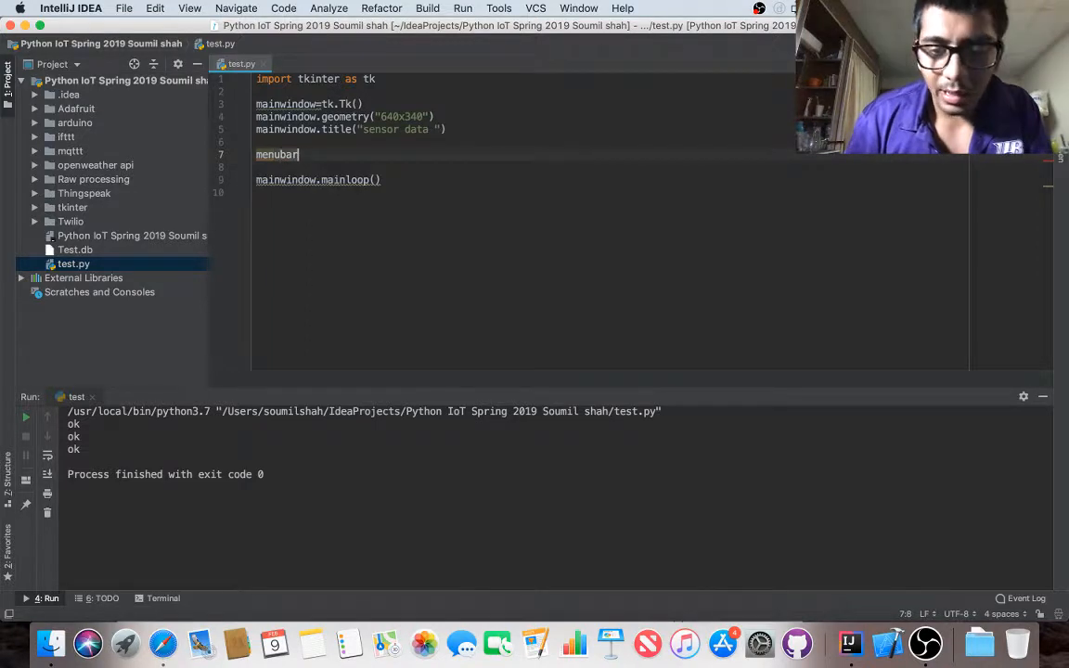
type("=tk.mainloop()")
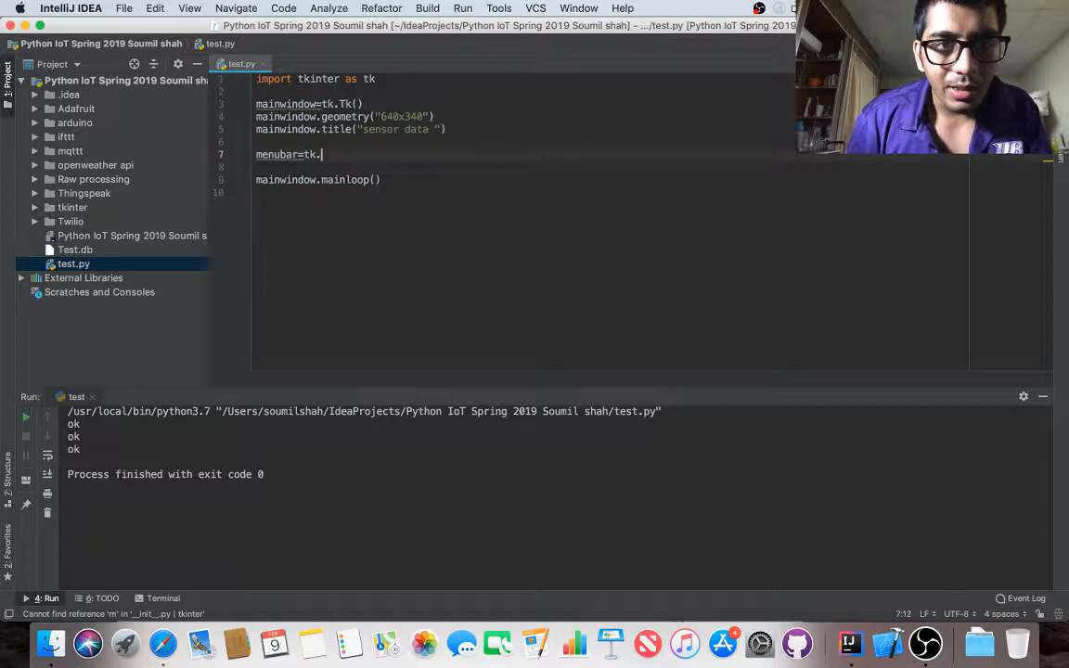
type("Menu()")
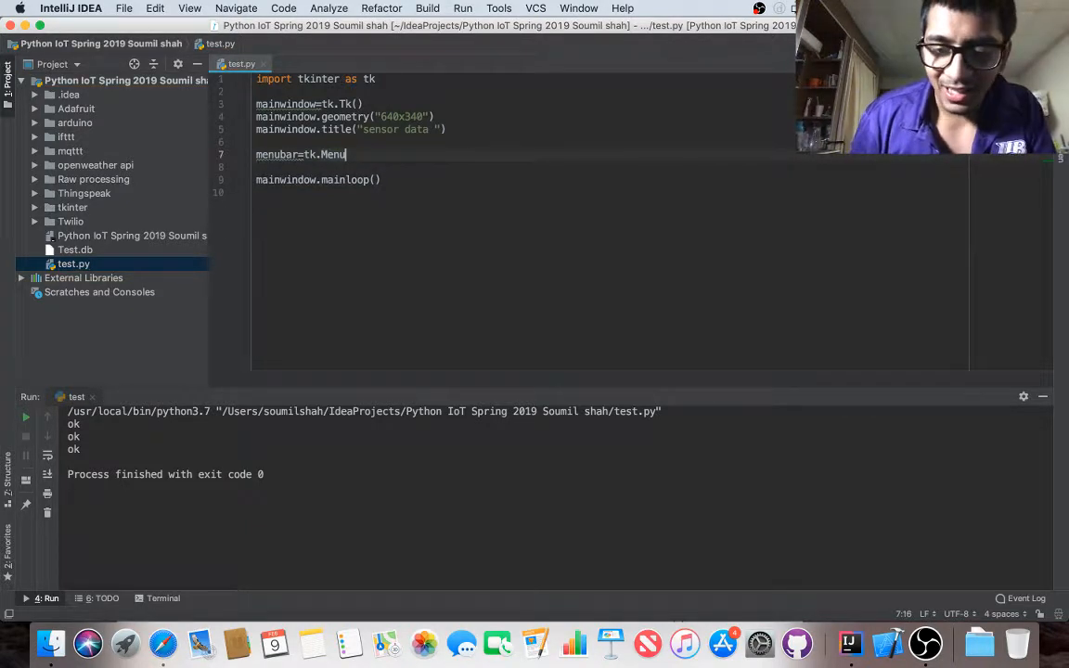
type("()")
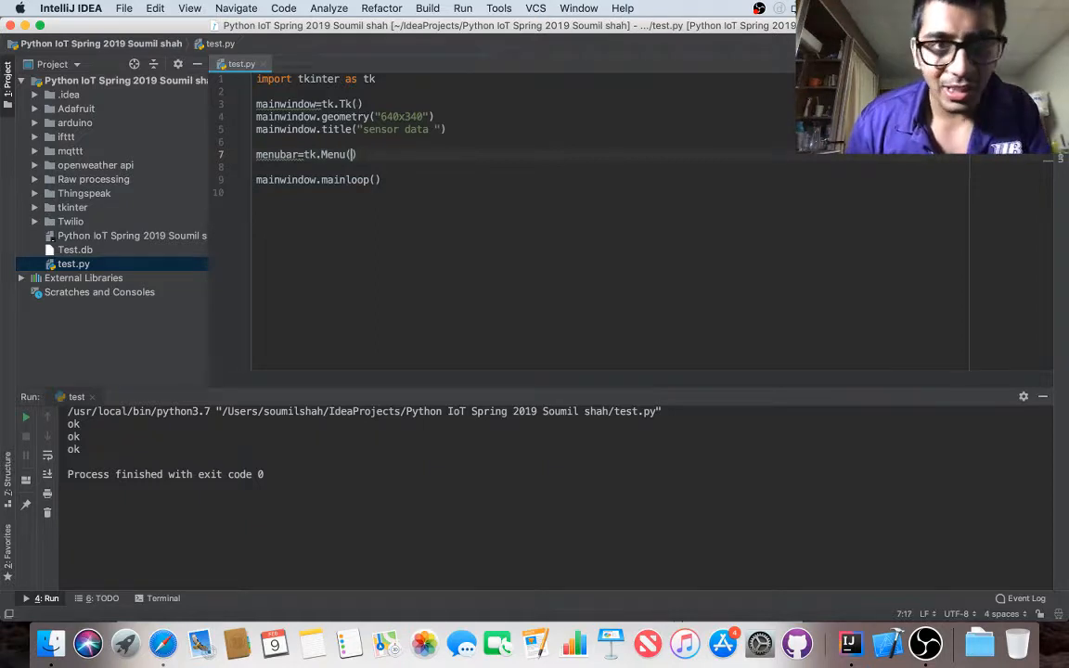
type("mainwindow")
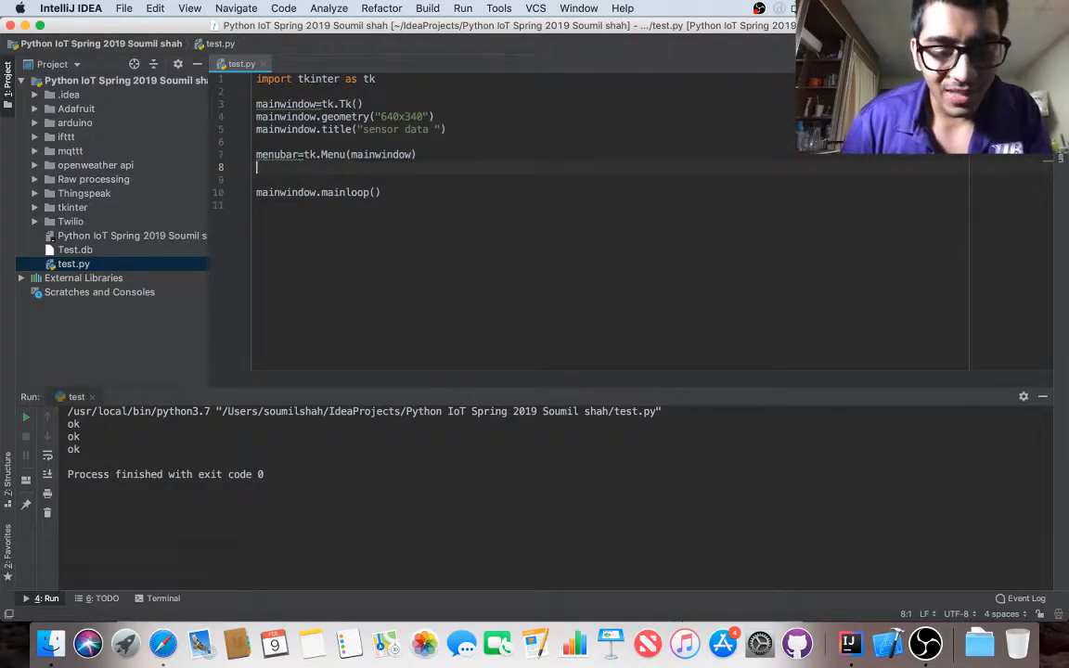
Step: Create sub_menu as tk.Menu(menubar, tearoff=0)
type("sub_menu=")
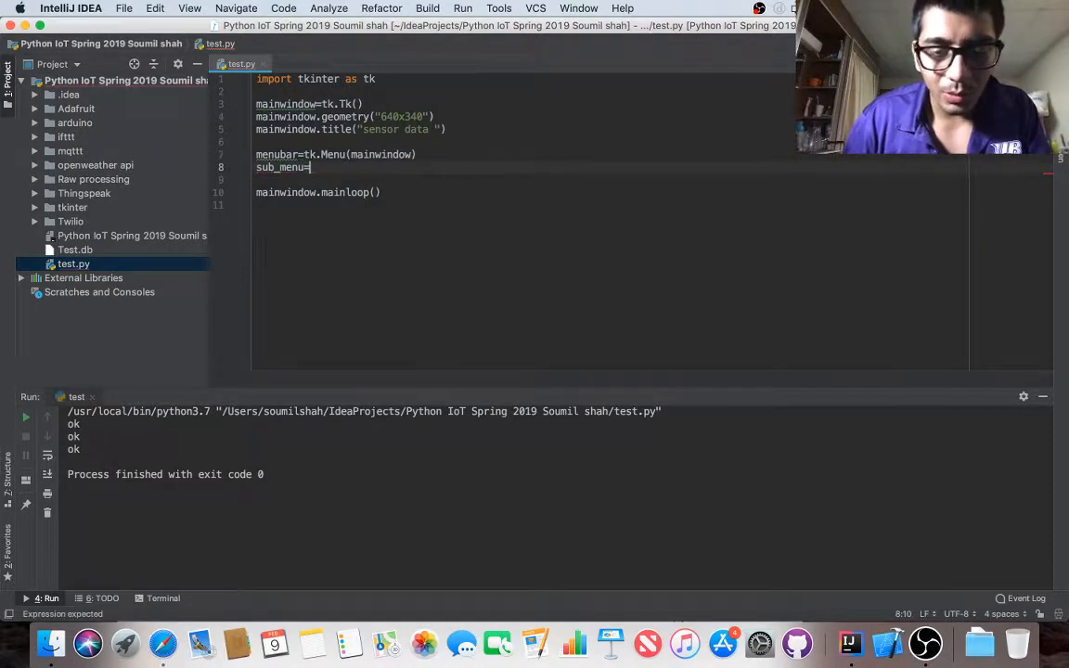
type("tk.Menu()/")
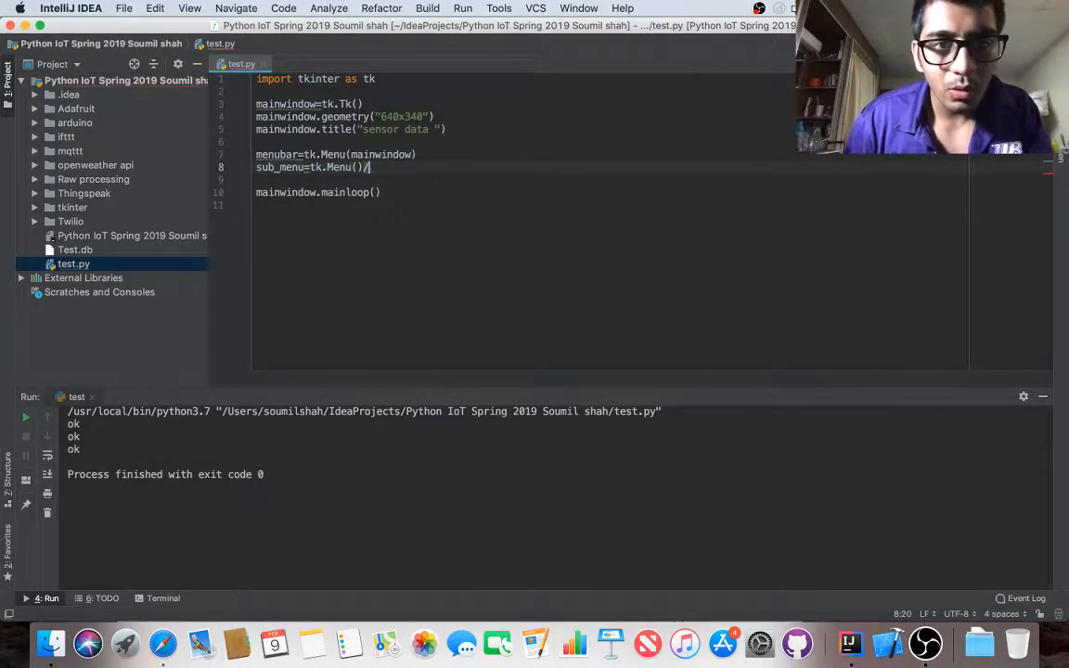
type("menubar,")
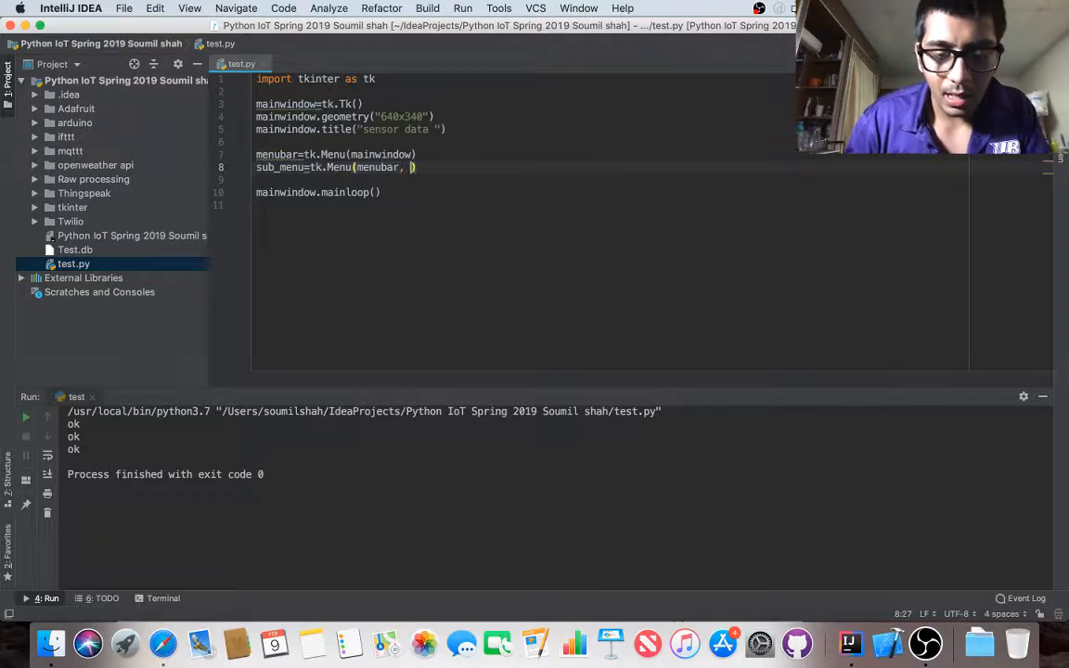
type("tearoff=0")
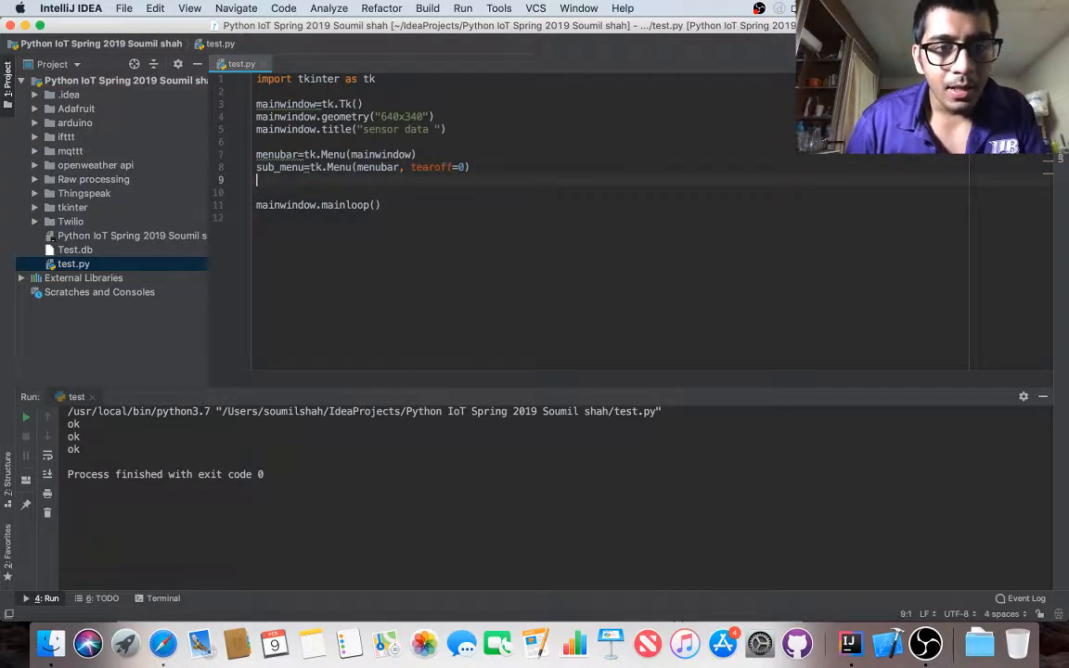
Step: Add a sub_menu command labelled "soumil" followed by a separator
type("sub")
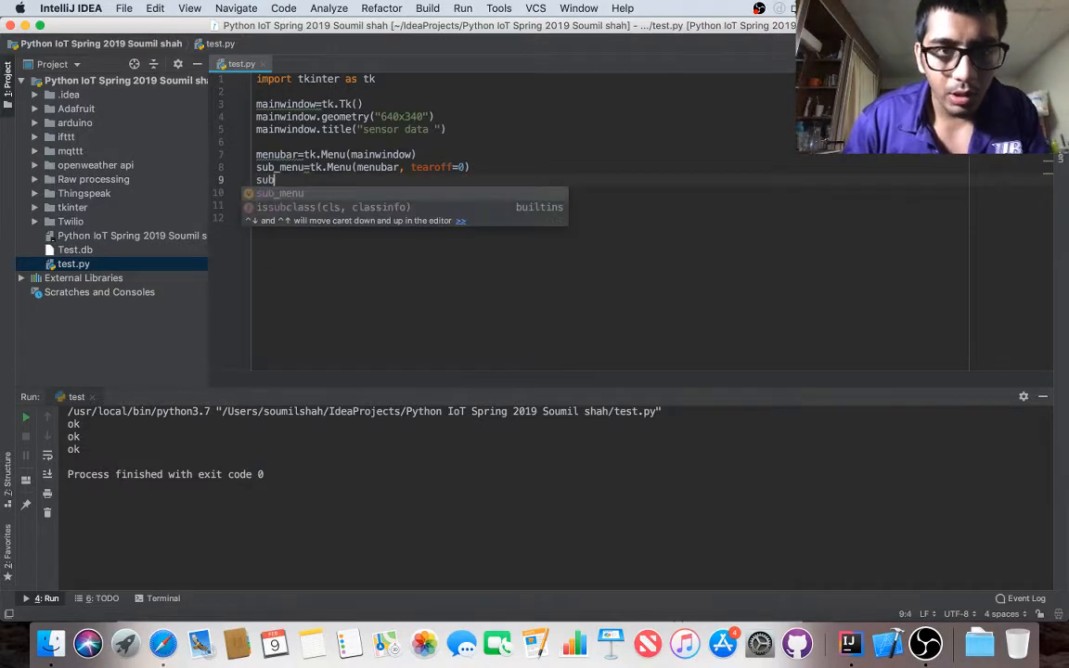
type(".add_command(")
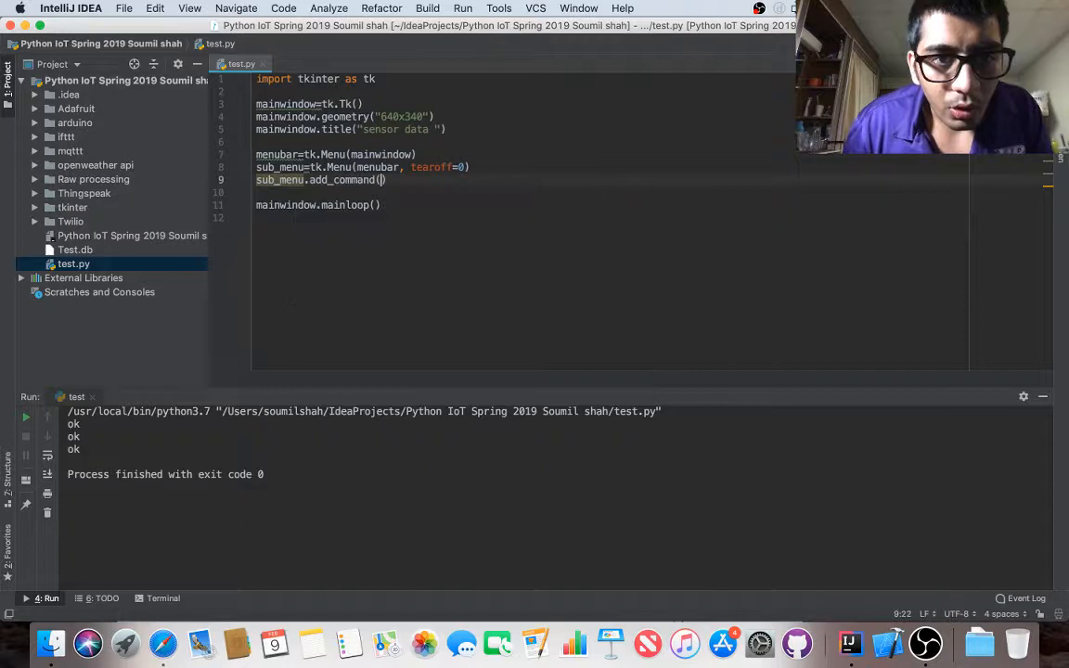
type("label=")
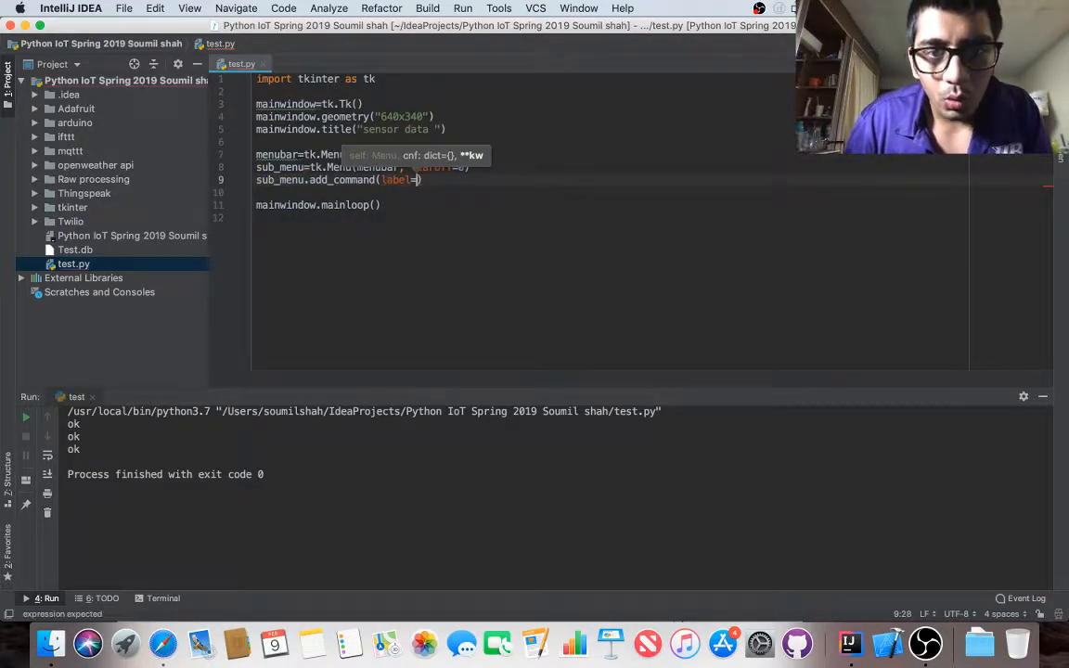
type("soumil\"")
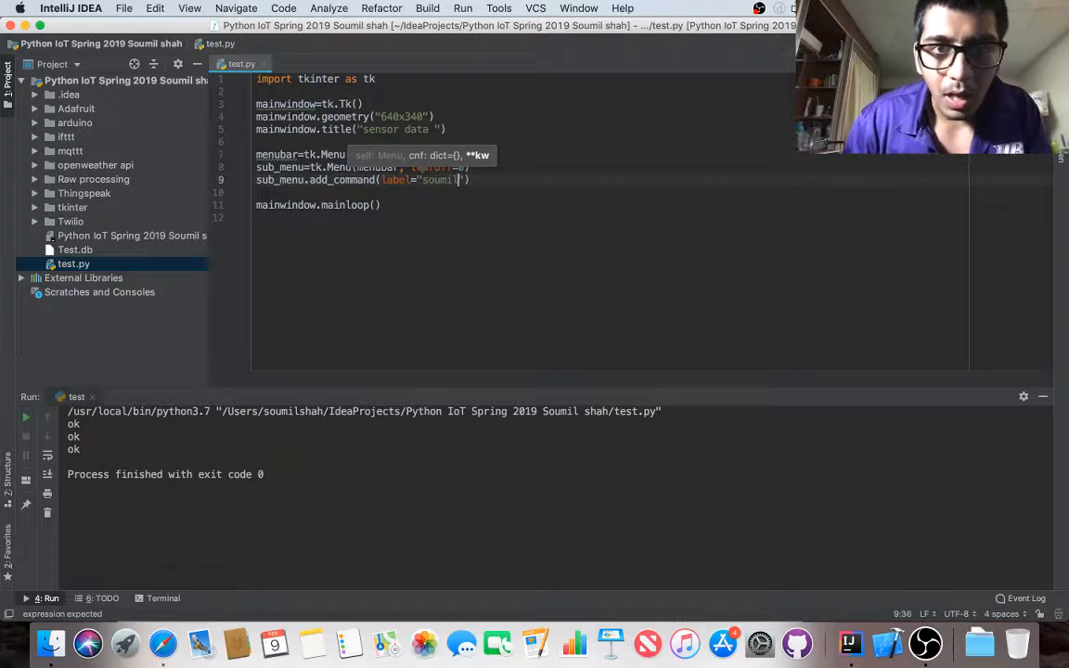
type(")")
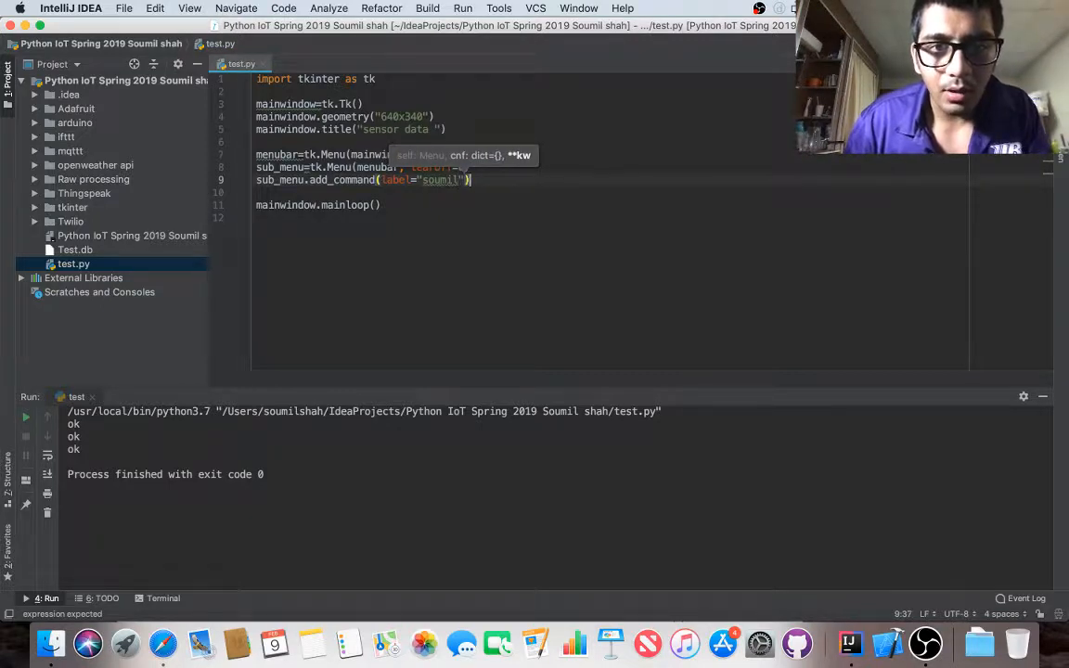
type("sub_menu")
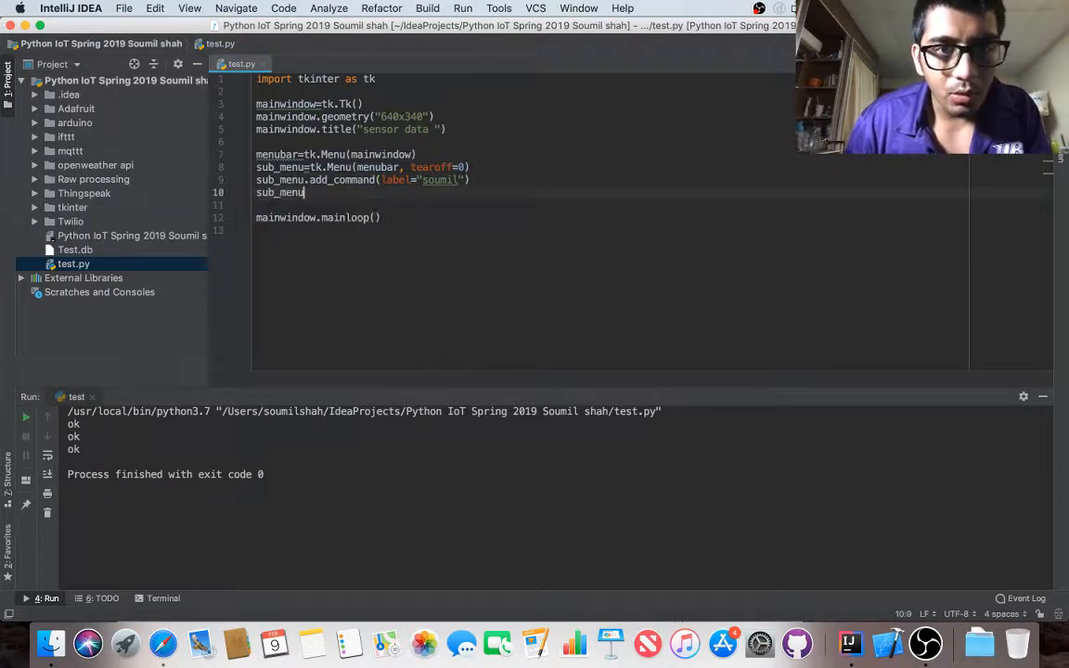
type(".add_separator()")
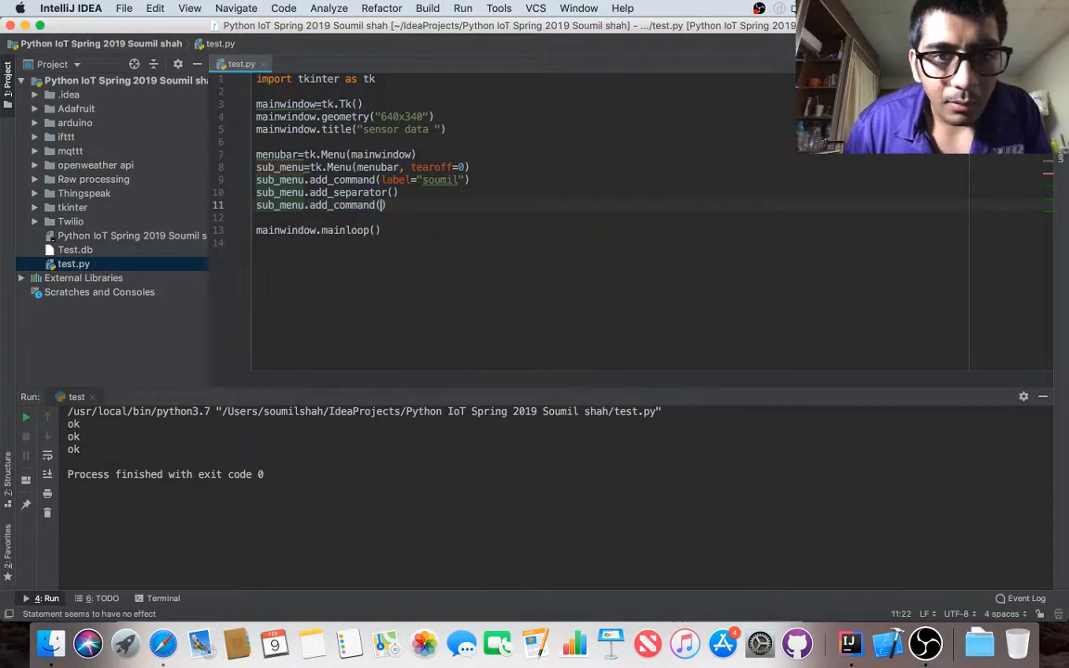
Step: Add a second sub_menu command labelled "shah" followed by another separator
type("label=\"\"")
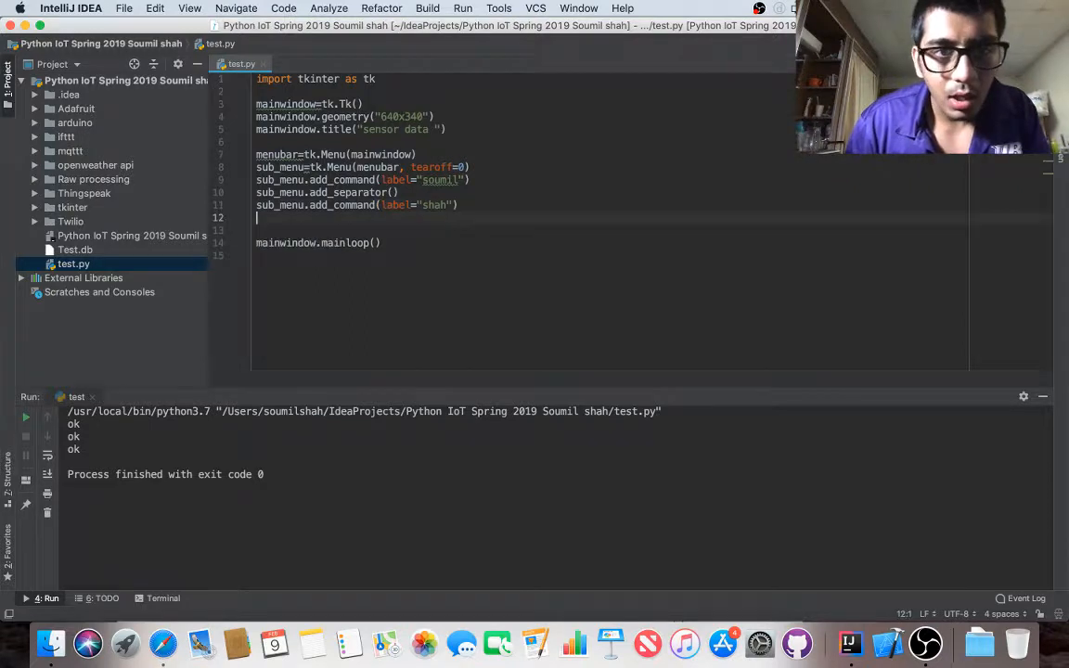
type("sub_menu")
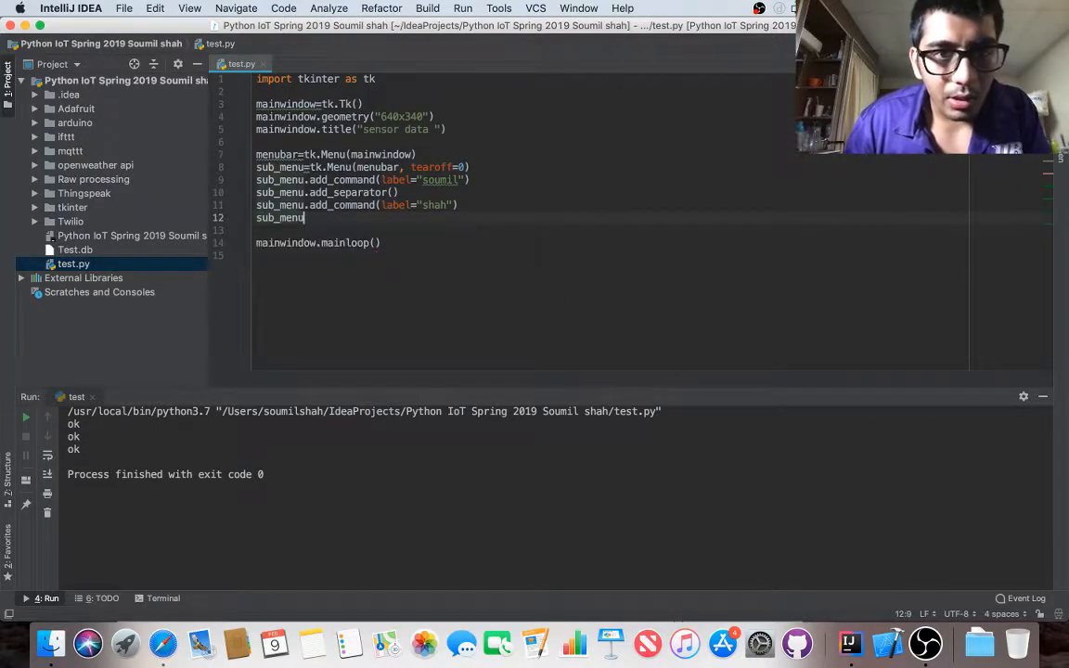
type(".add_separator()")
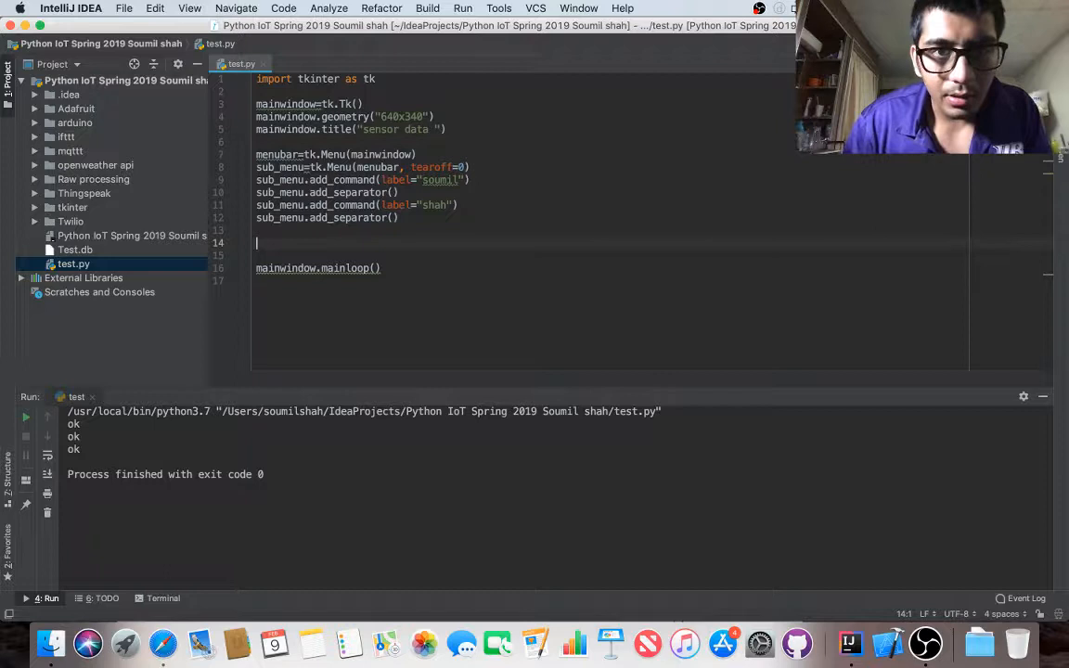
Step: Add menubar.add_cascade(label="MY Name ", menu=sub_menu) and start the next menubar line
type("menubar")
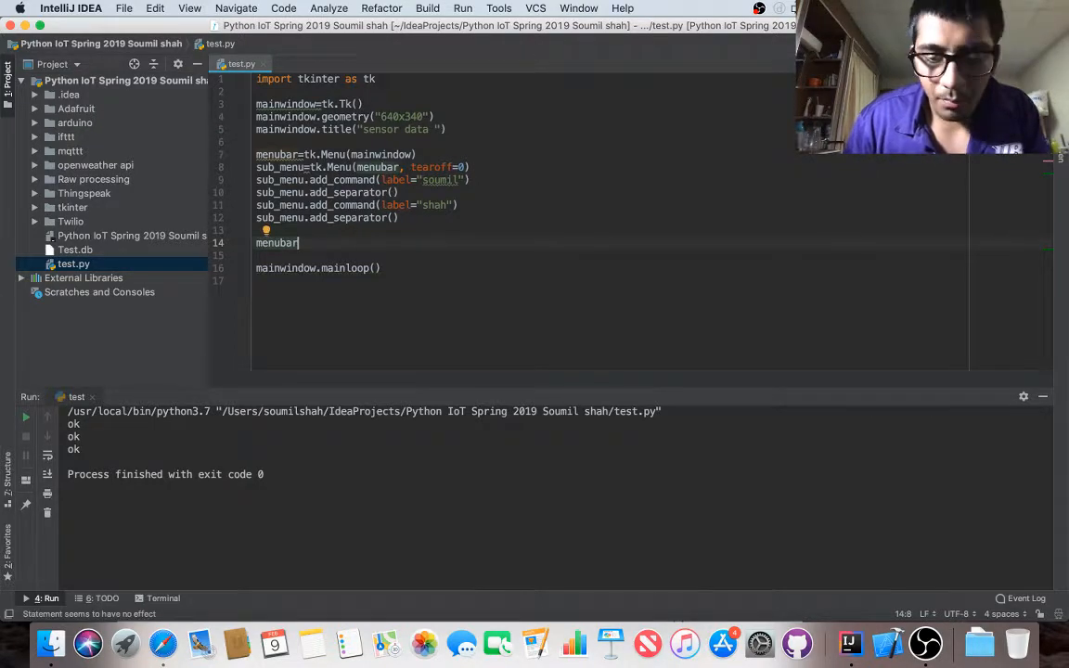
type(".add_cascade()")
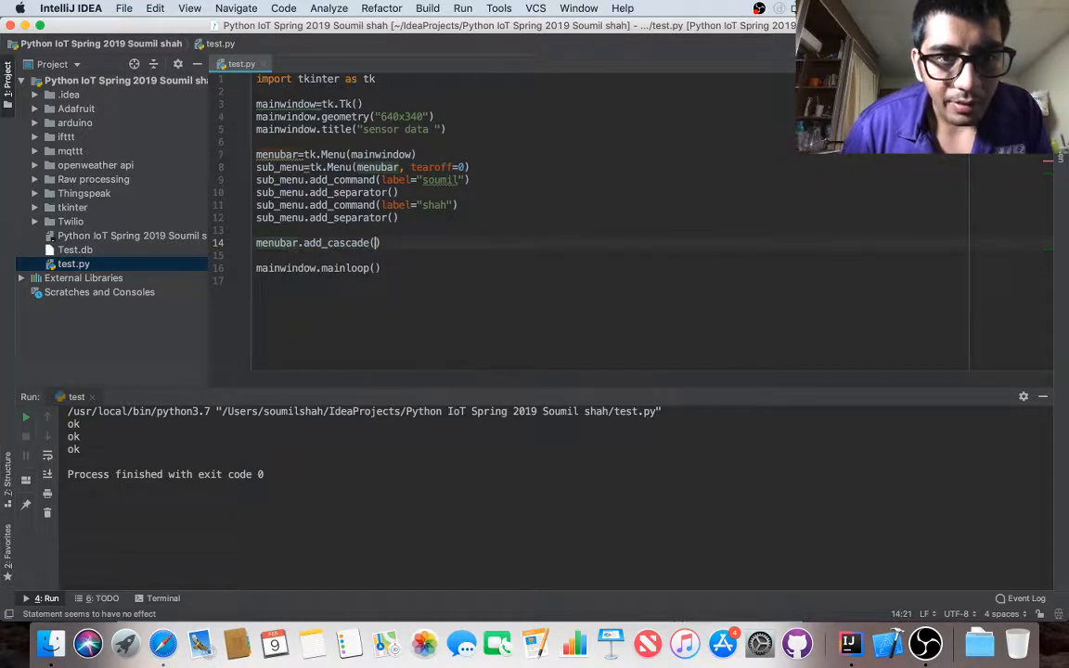
type("label=\"MY M")
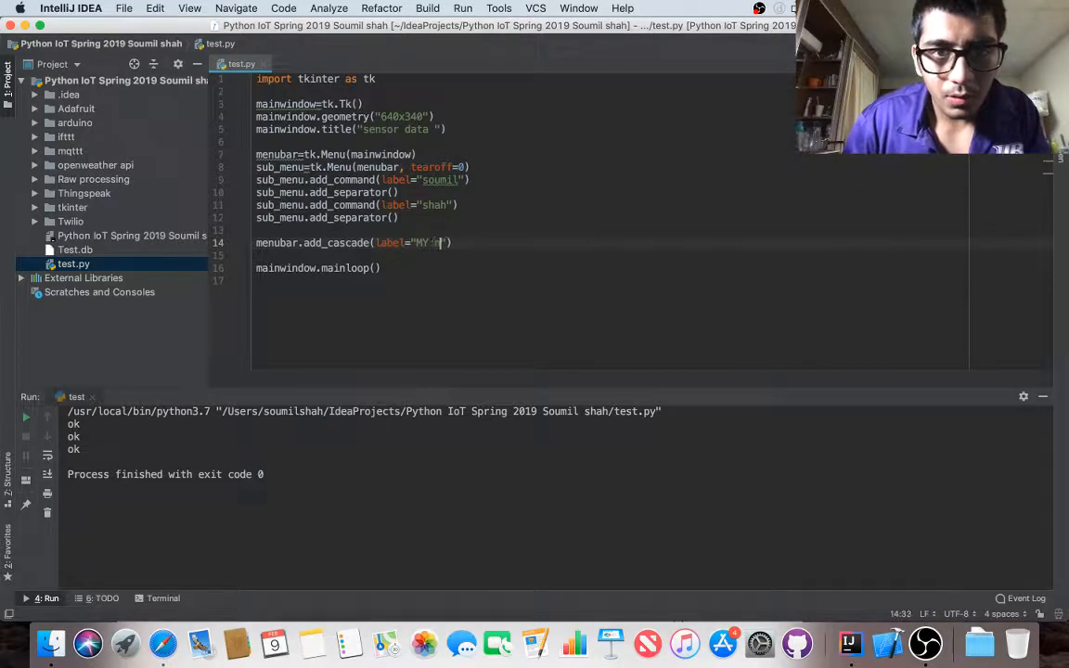
type("Name:")
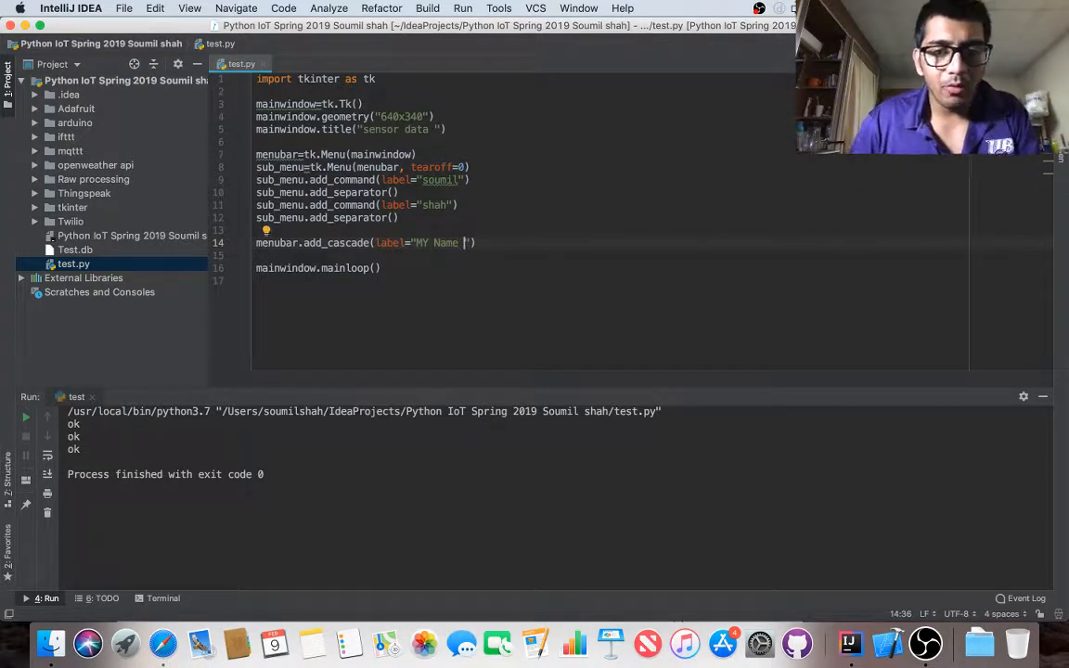
type(", me")
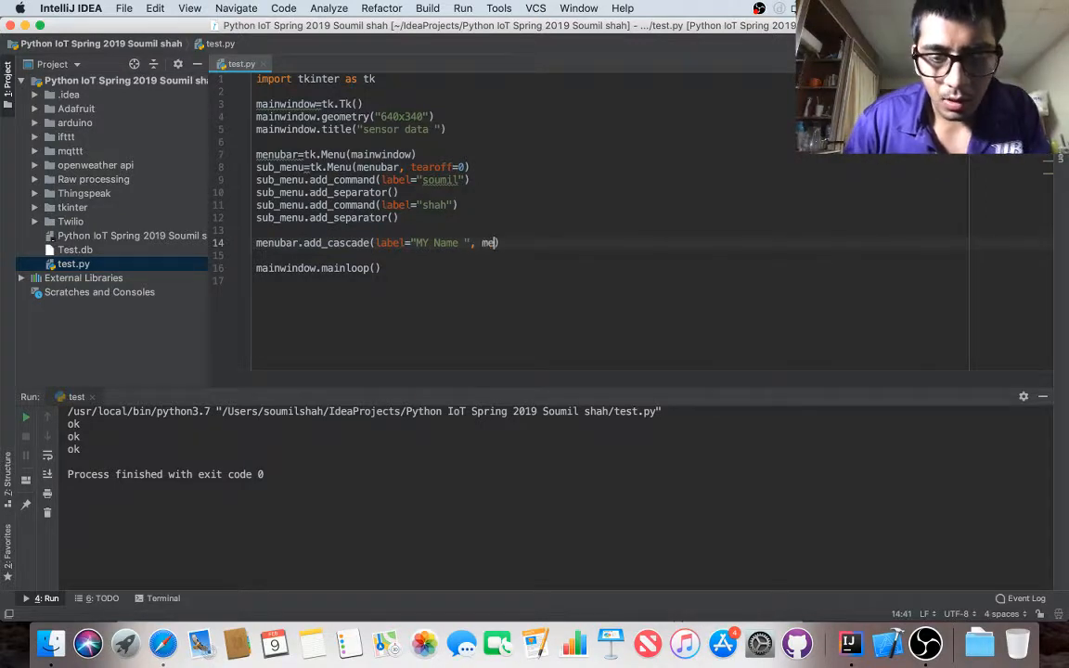
type("nu=")
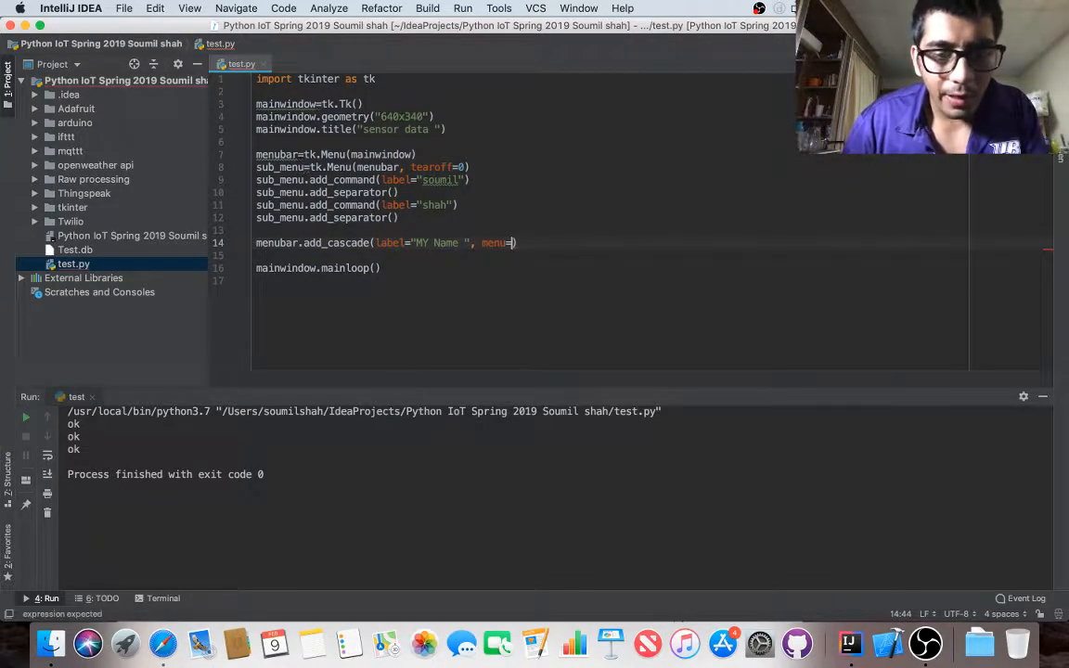
type("sub_menu")
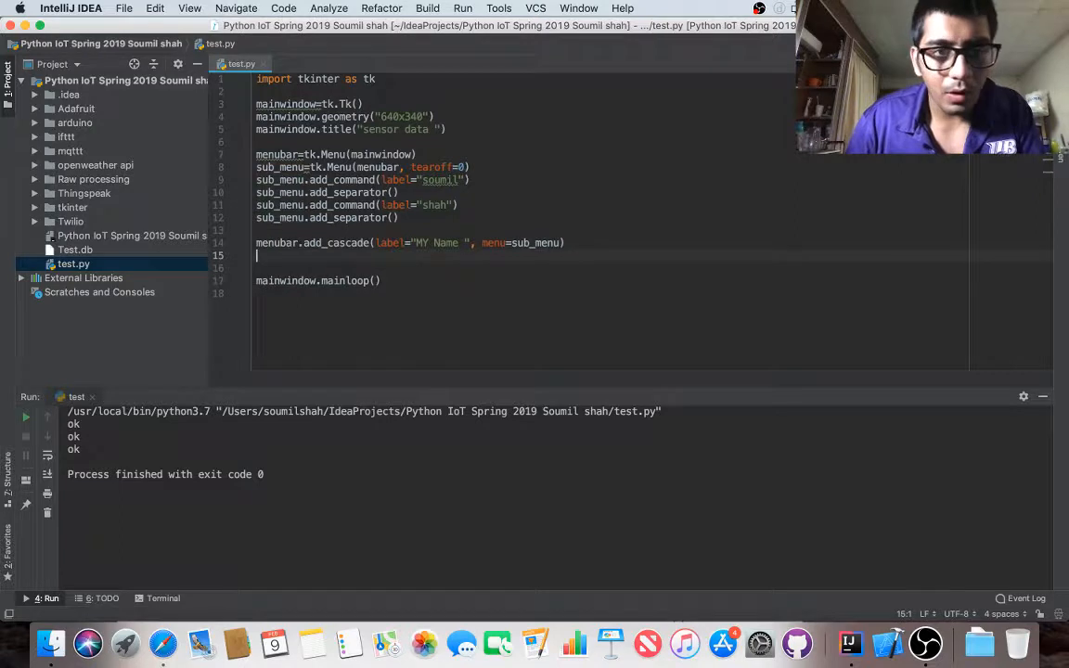
key("Backspace")
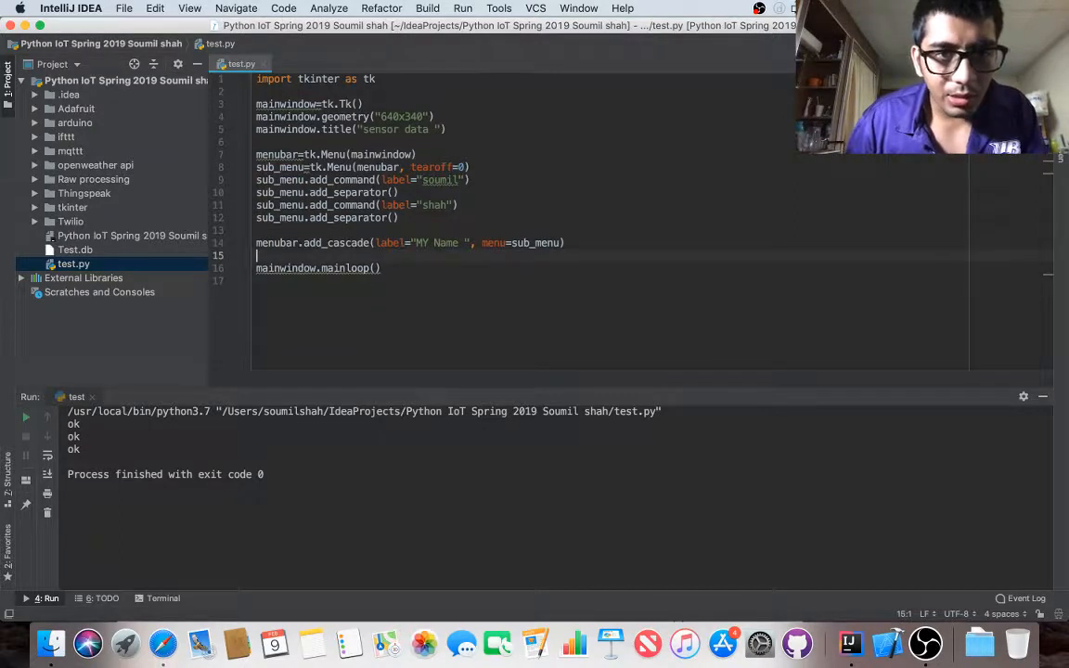
type("menubar")
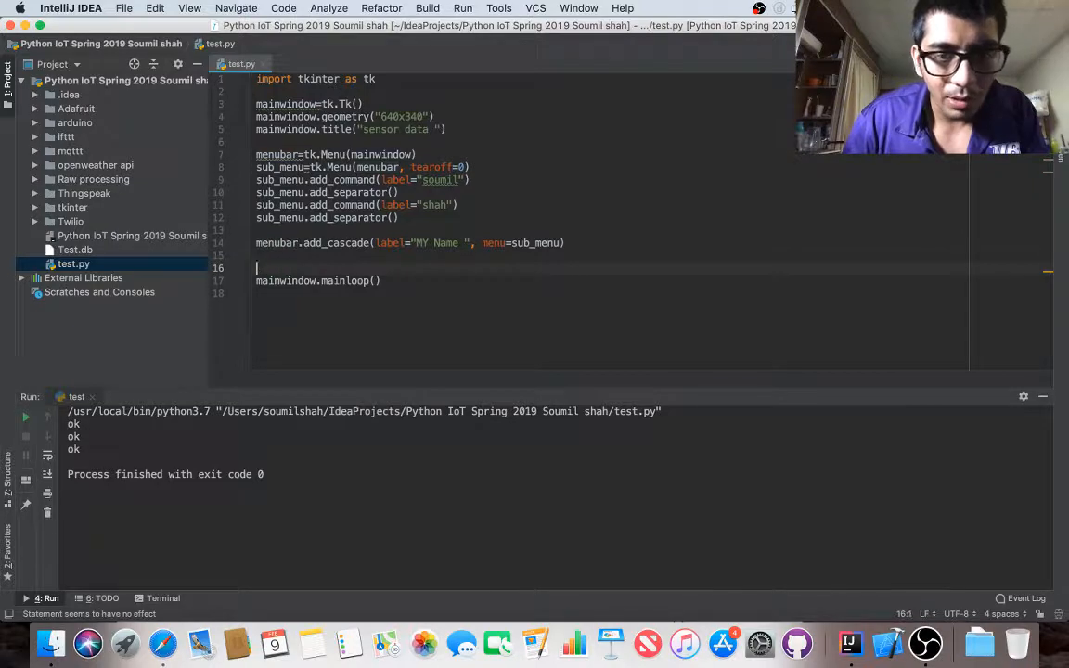
Step: Add mainwindow.config(menu=menubar) before mainloop and run the script
type("mainwindow.config")
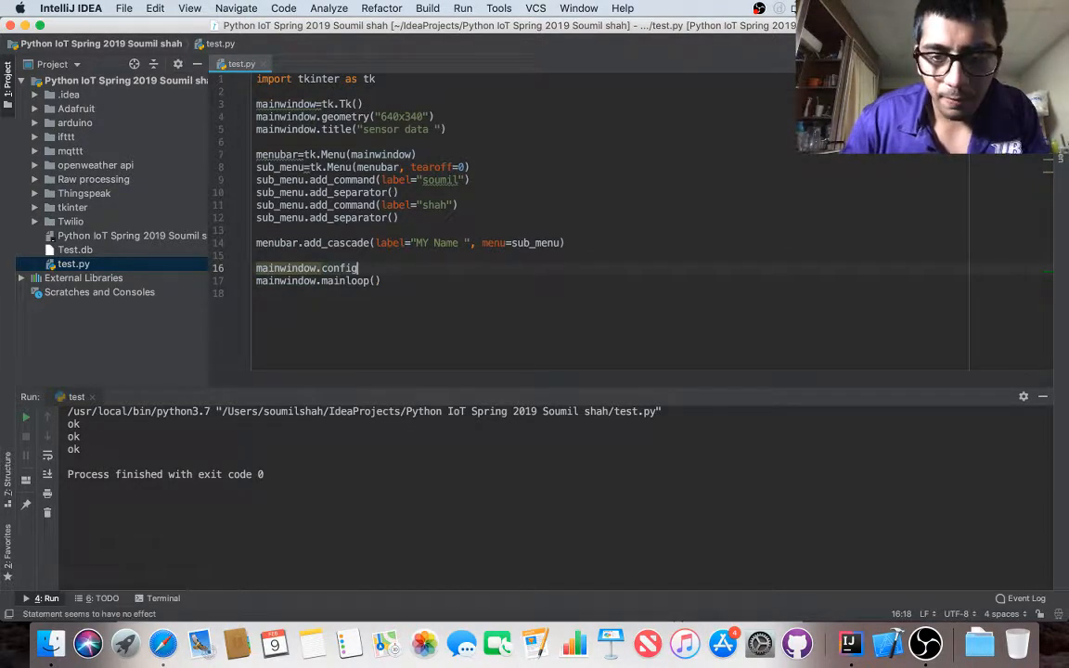
type("(menu=")
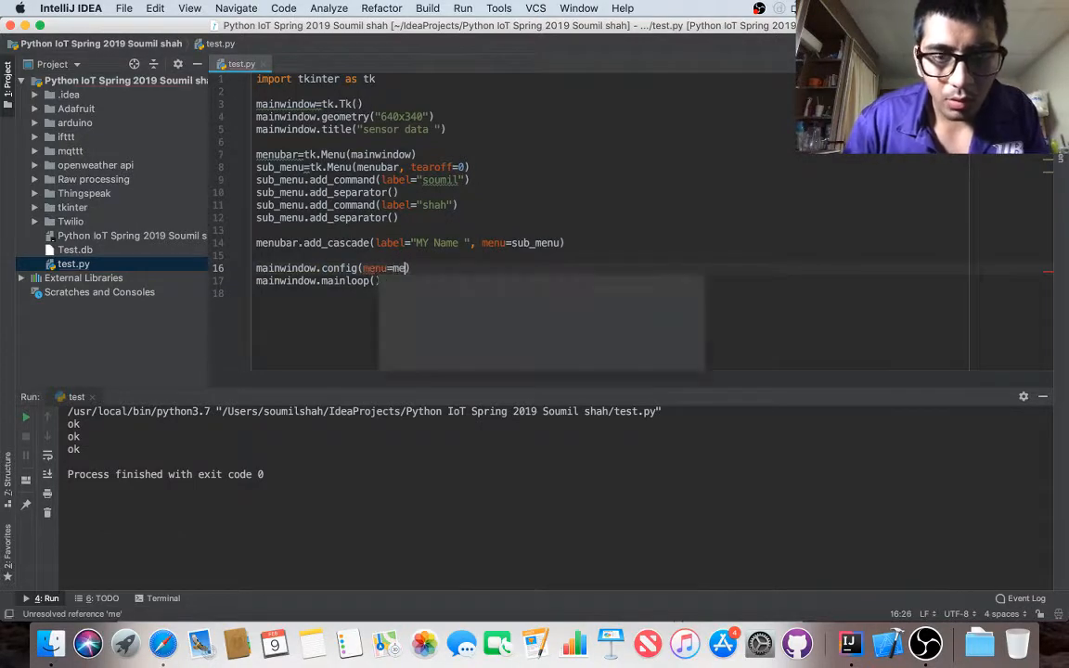
type("me")
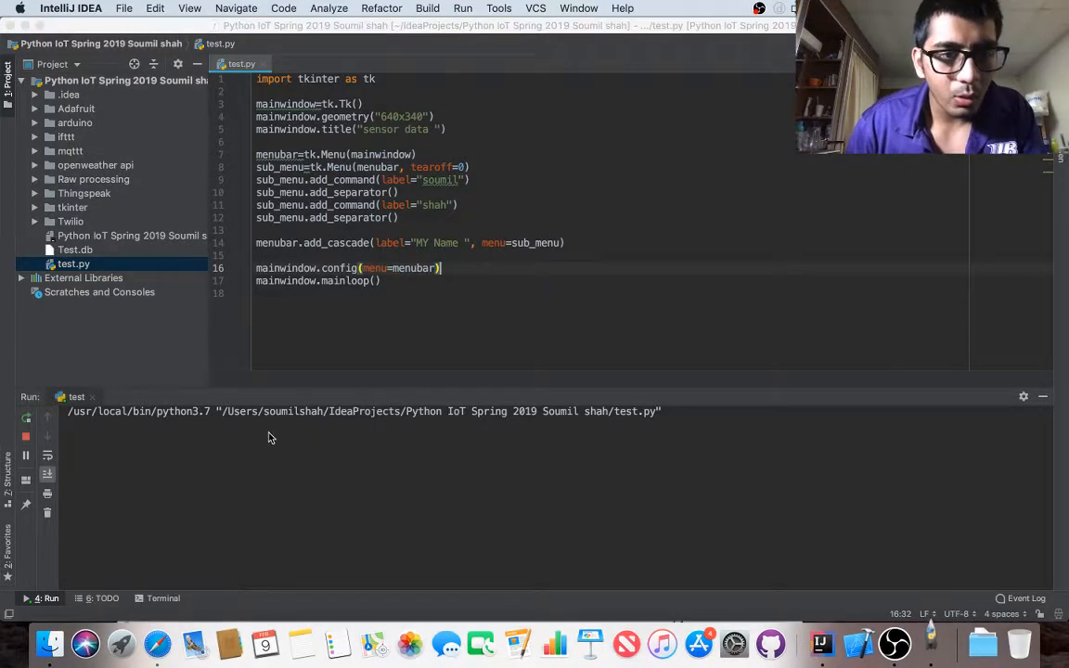
left_click(115, 7)
type("def")
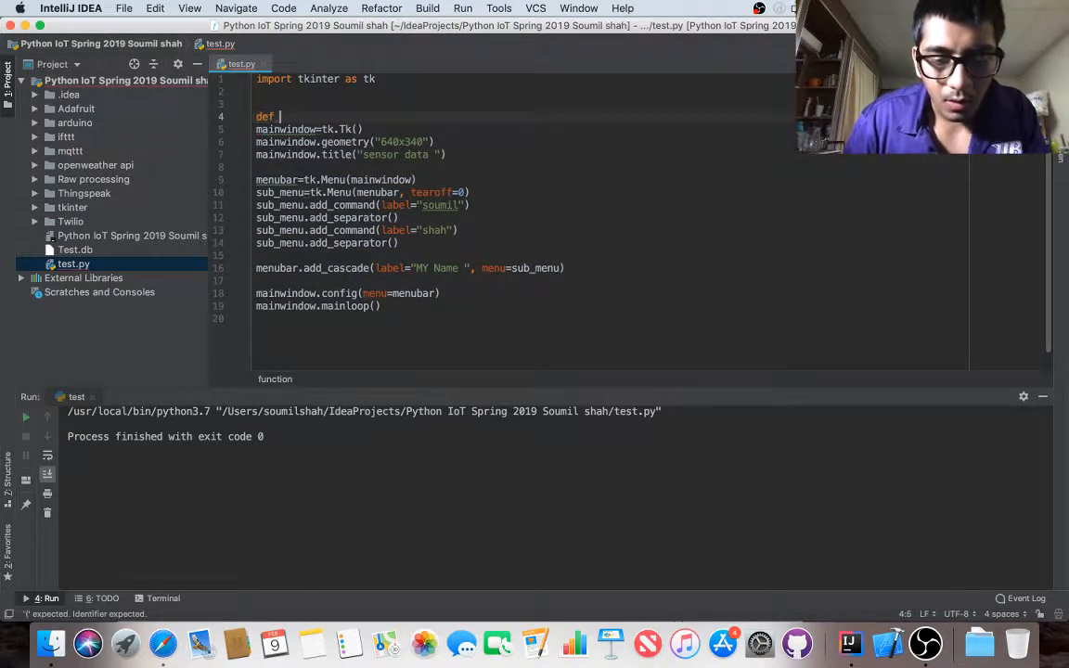
Step: Define ooo() above the window code, printing "Soumil shah Youtube Channel "
type("d")
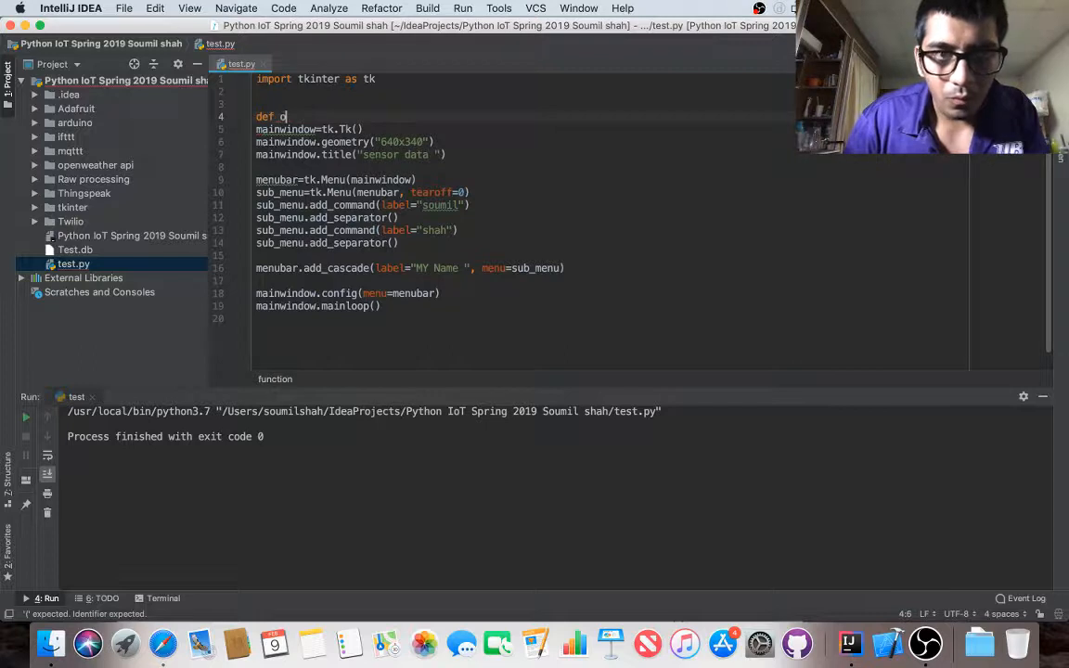
type("oo():")
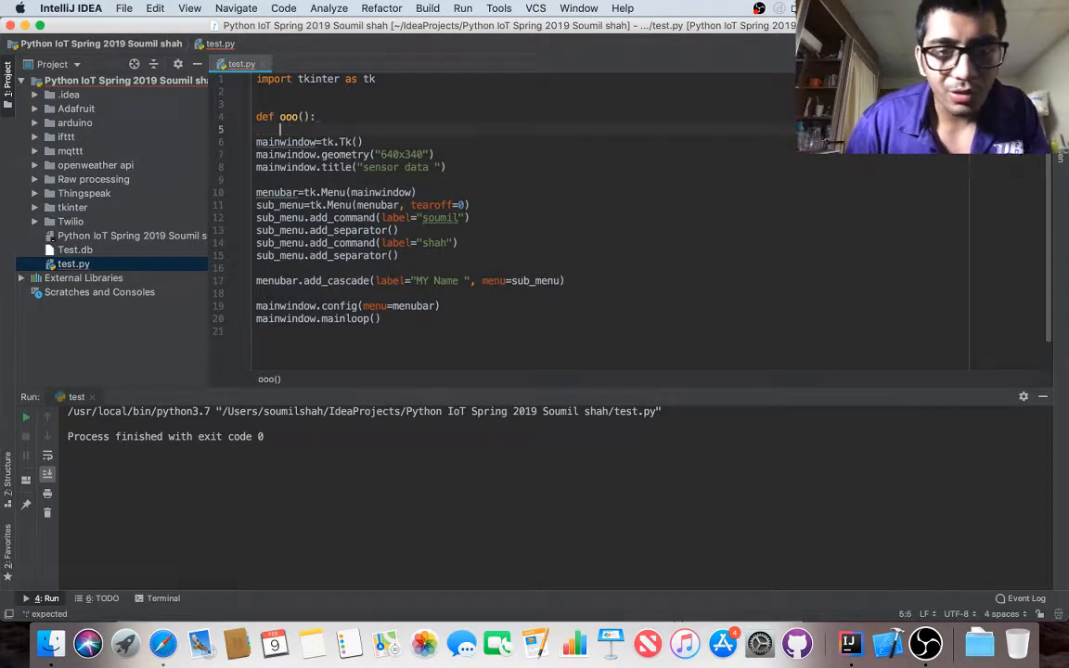
type("pr")
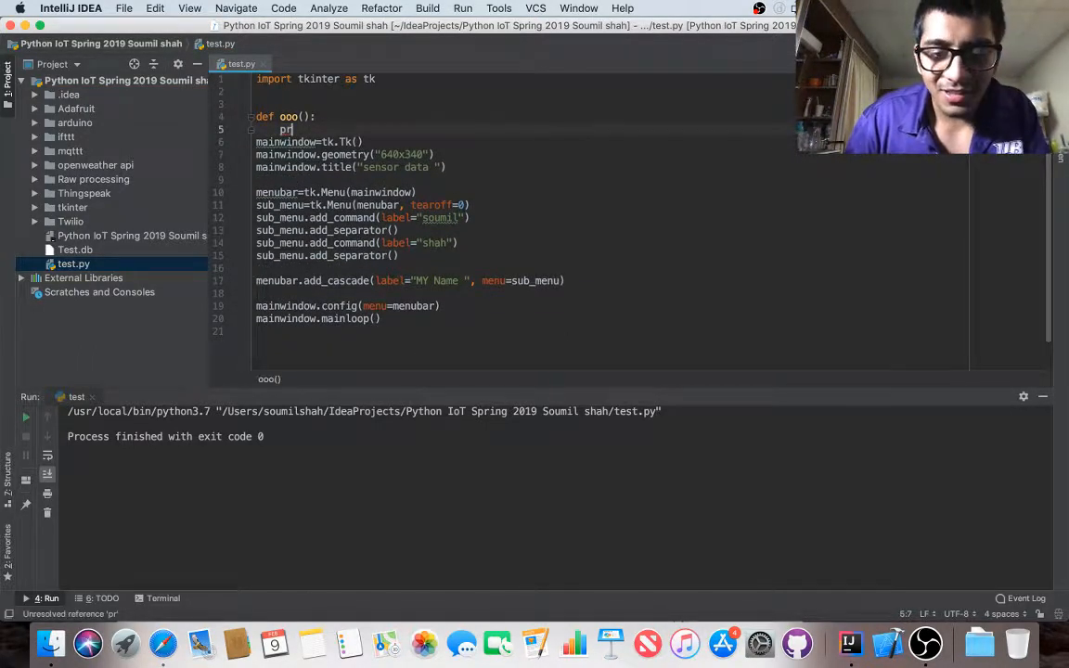
type("int(\"\")")
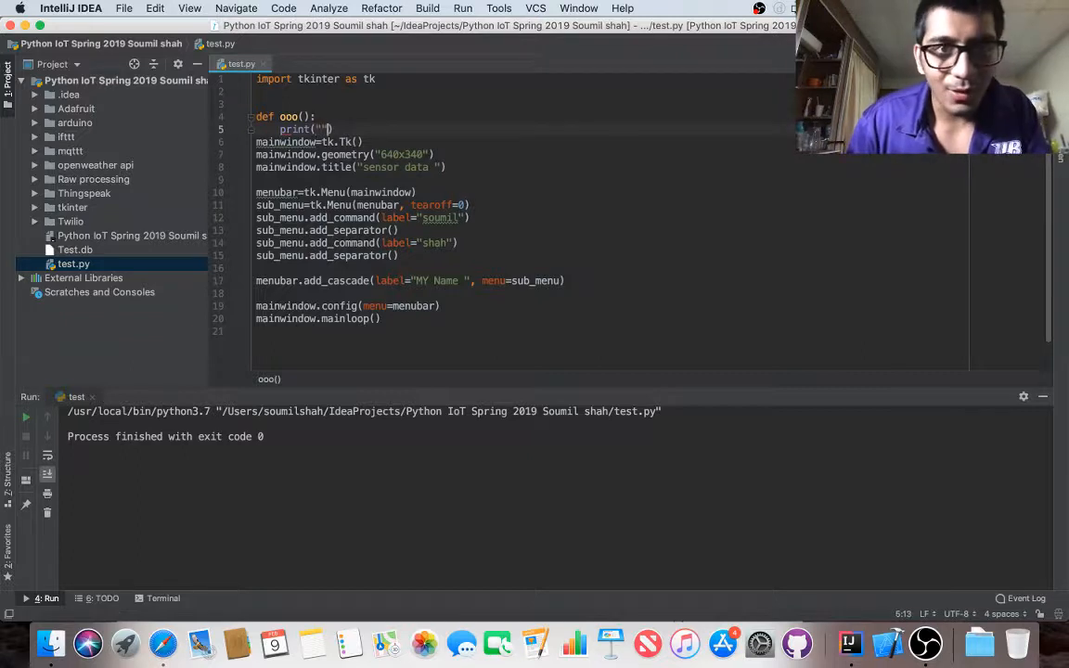
type("Soumil shah Youtube Ch")
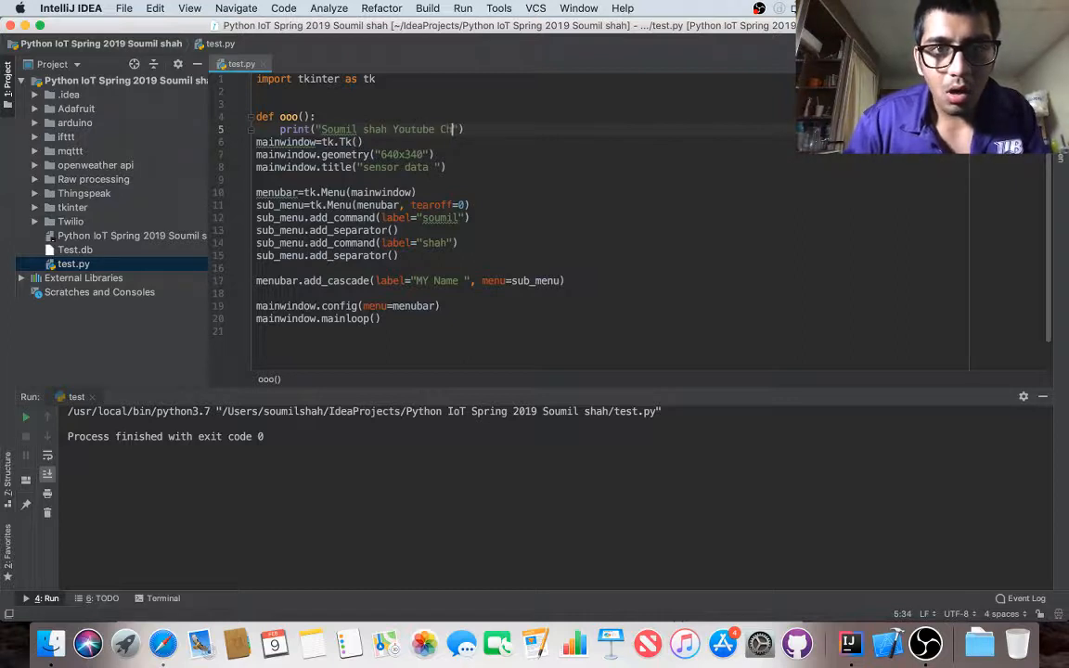
type("annel")
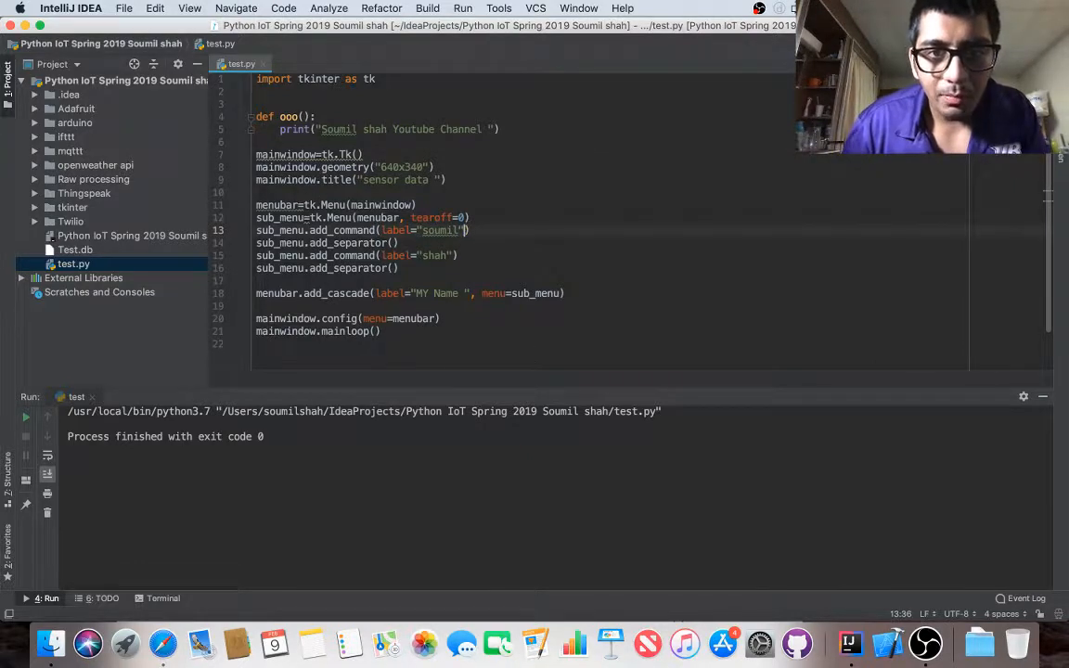
Step: Give the "soumil" command command=ooo, rerun, and show the MY Name menu in the window
type(", command=")
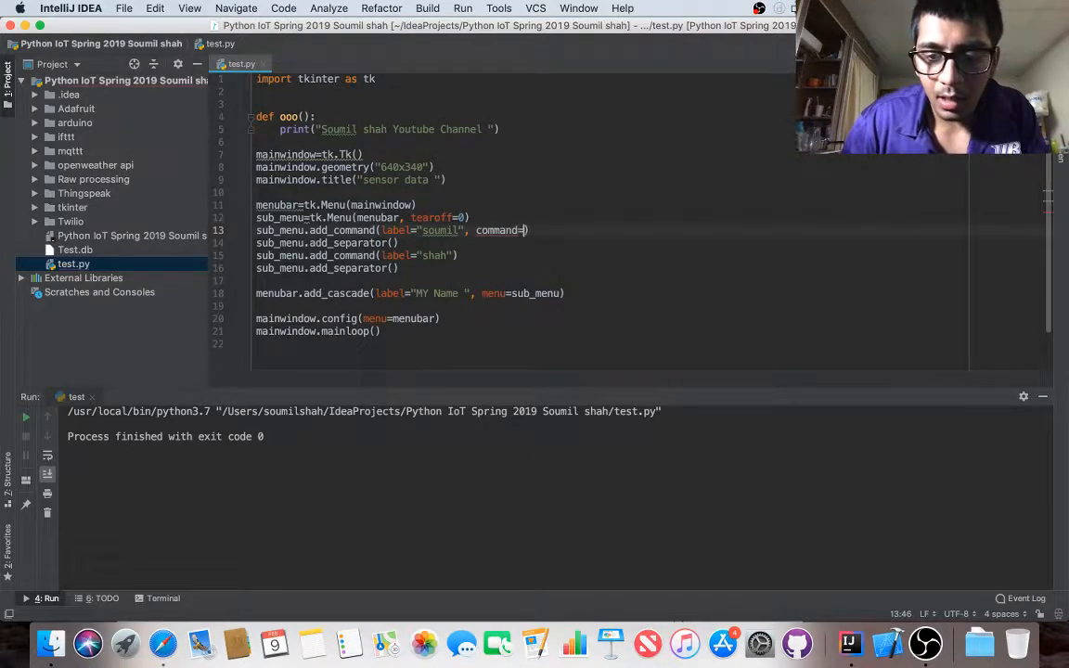
type("lambda")
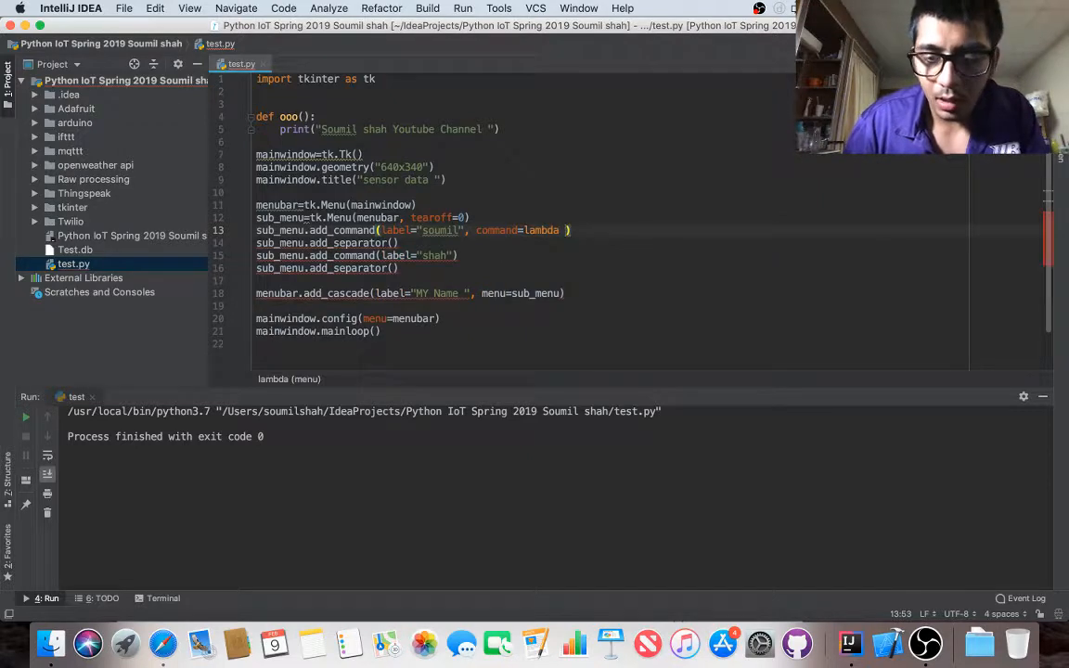
key("backspace")
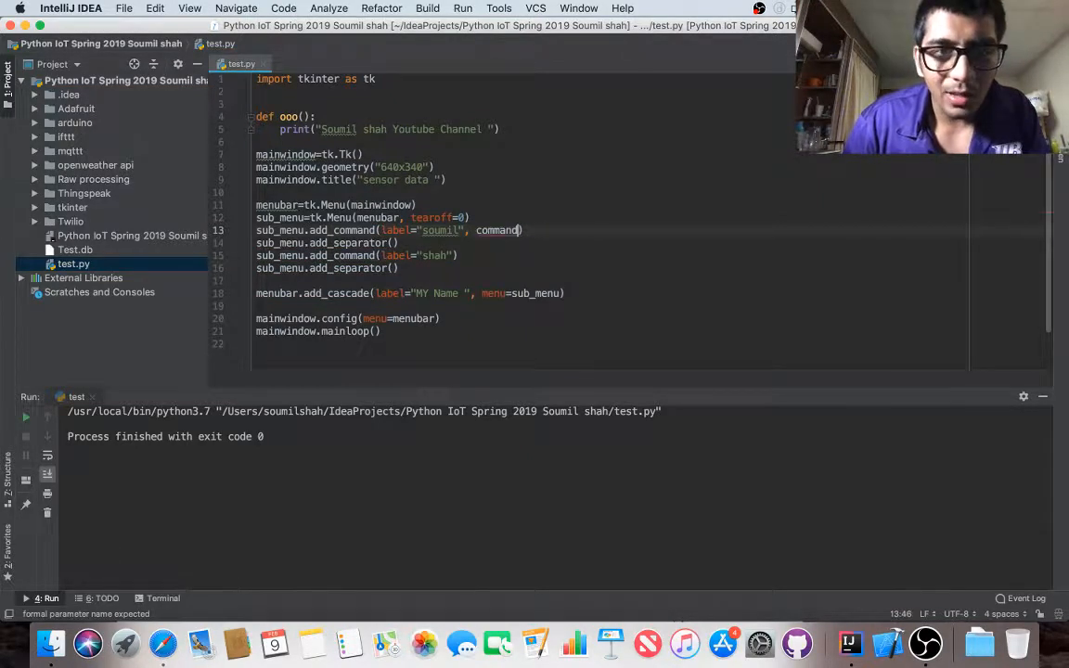
type("ooo")
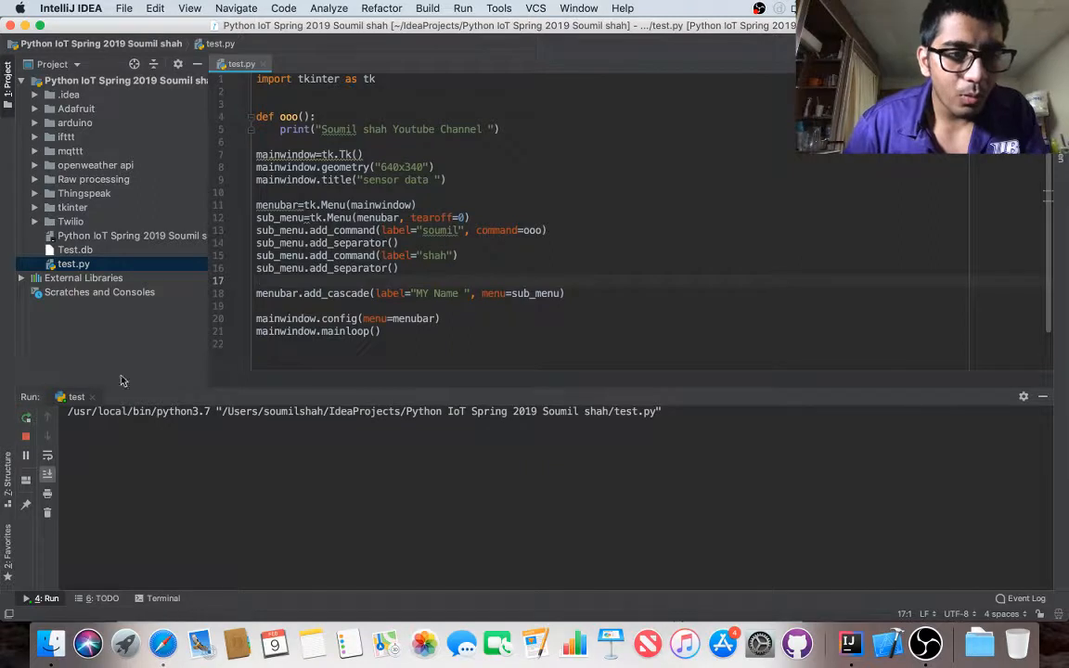
left_click(115, 8)
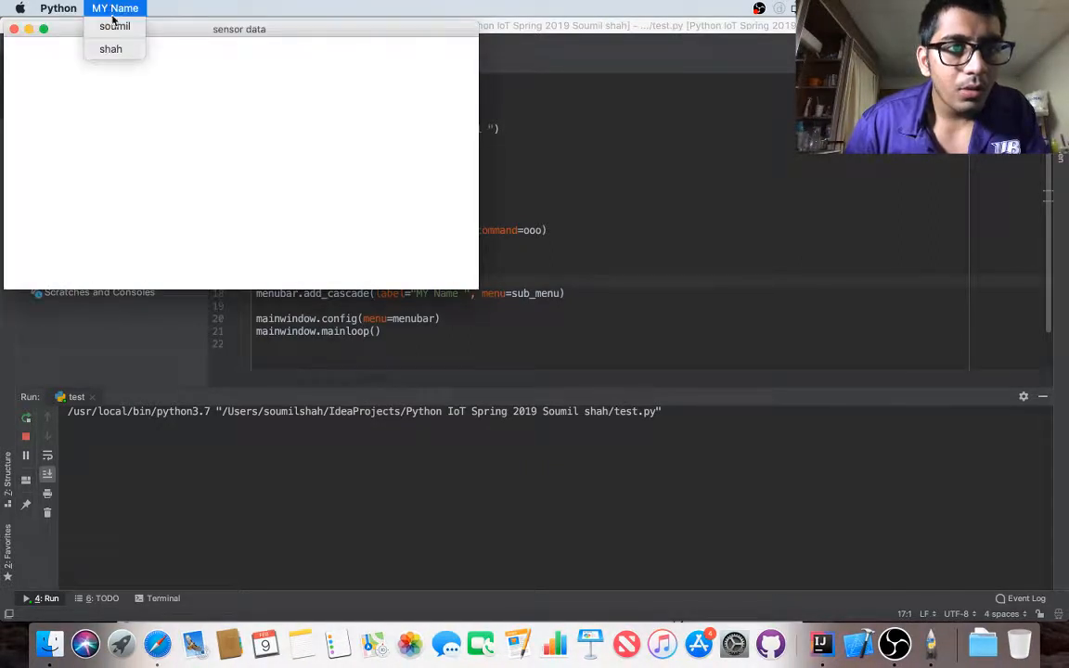